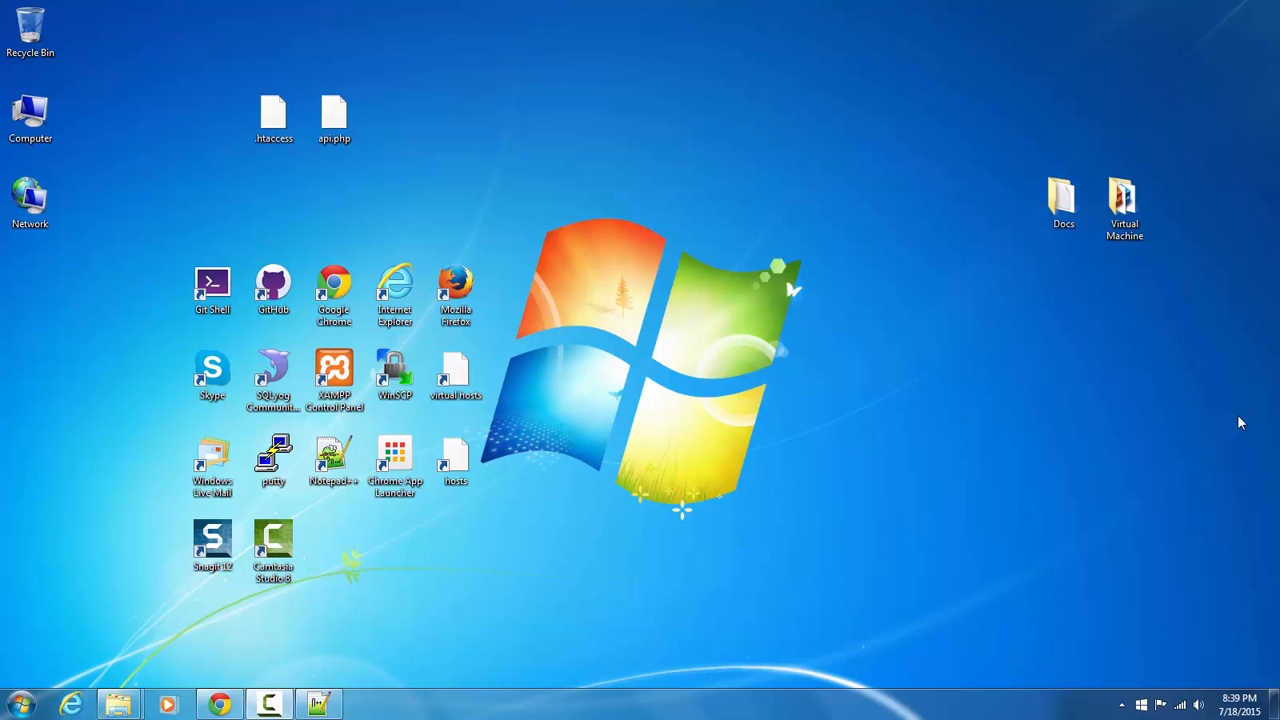
pyautogui.moveTo(1088, 418)
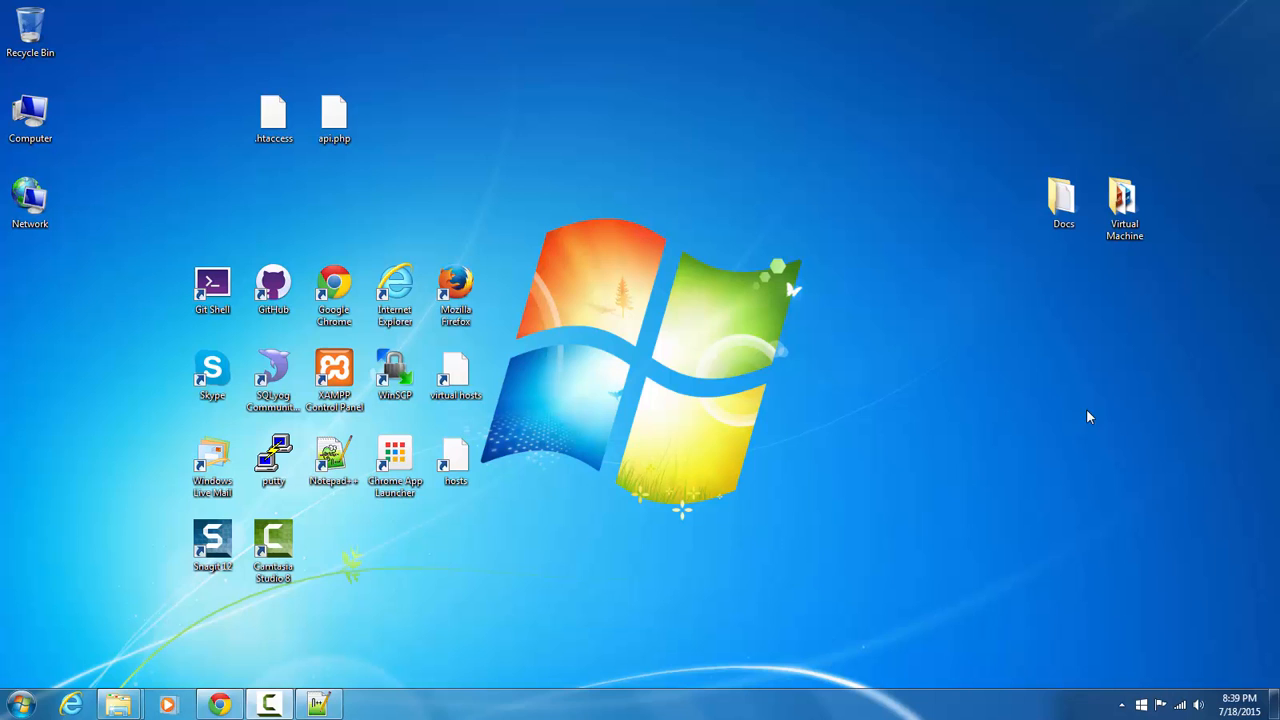
# Start the CodeIgniter 3.0.0 zip download from the codeigniter.com homepage.
pyautogui.click(220, 704)
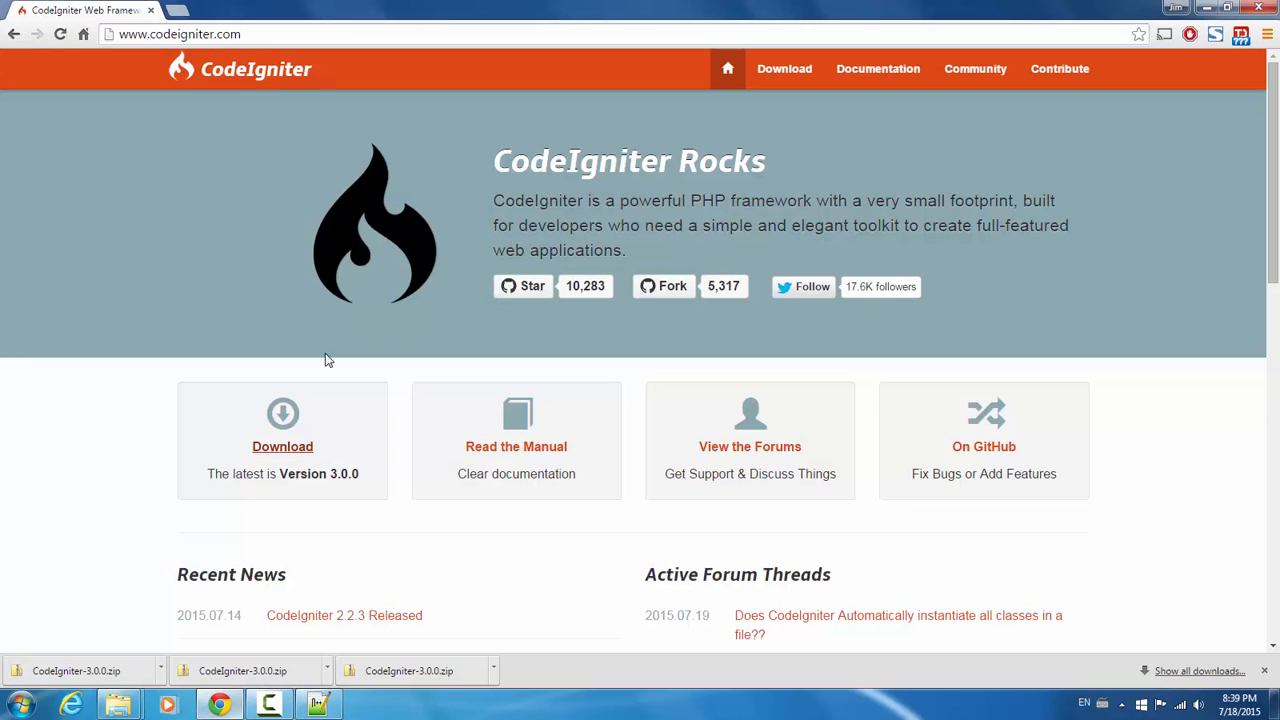
pyautogui.click(180, 32)
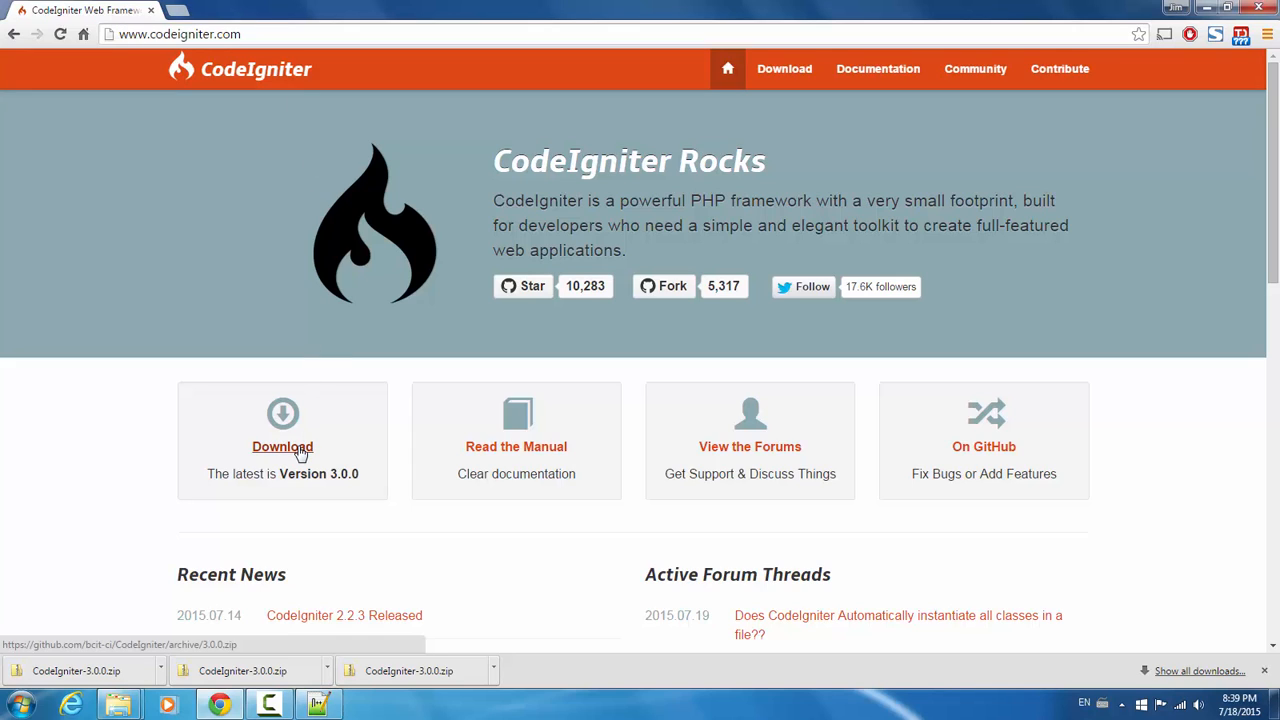
pyautogui.click(282, 446)
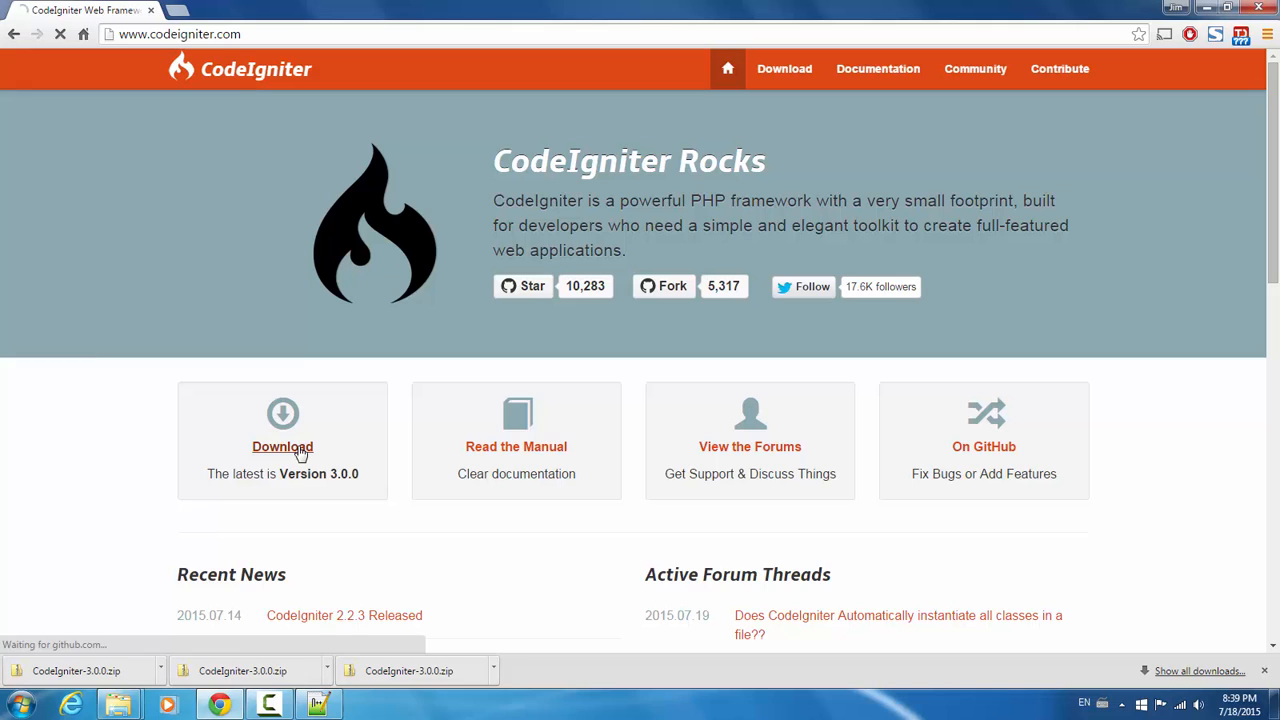
pyautogui.click(282, 446)
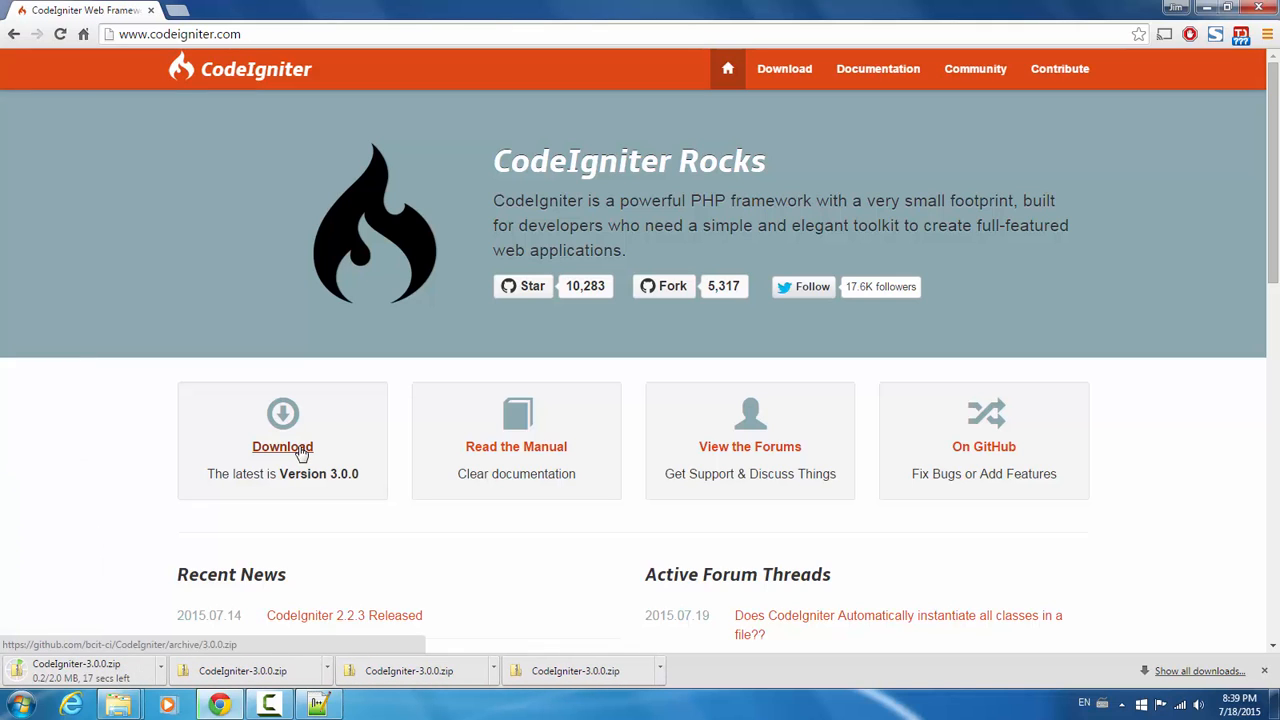
pyautogui.moveTo(1240, 188)
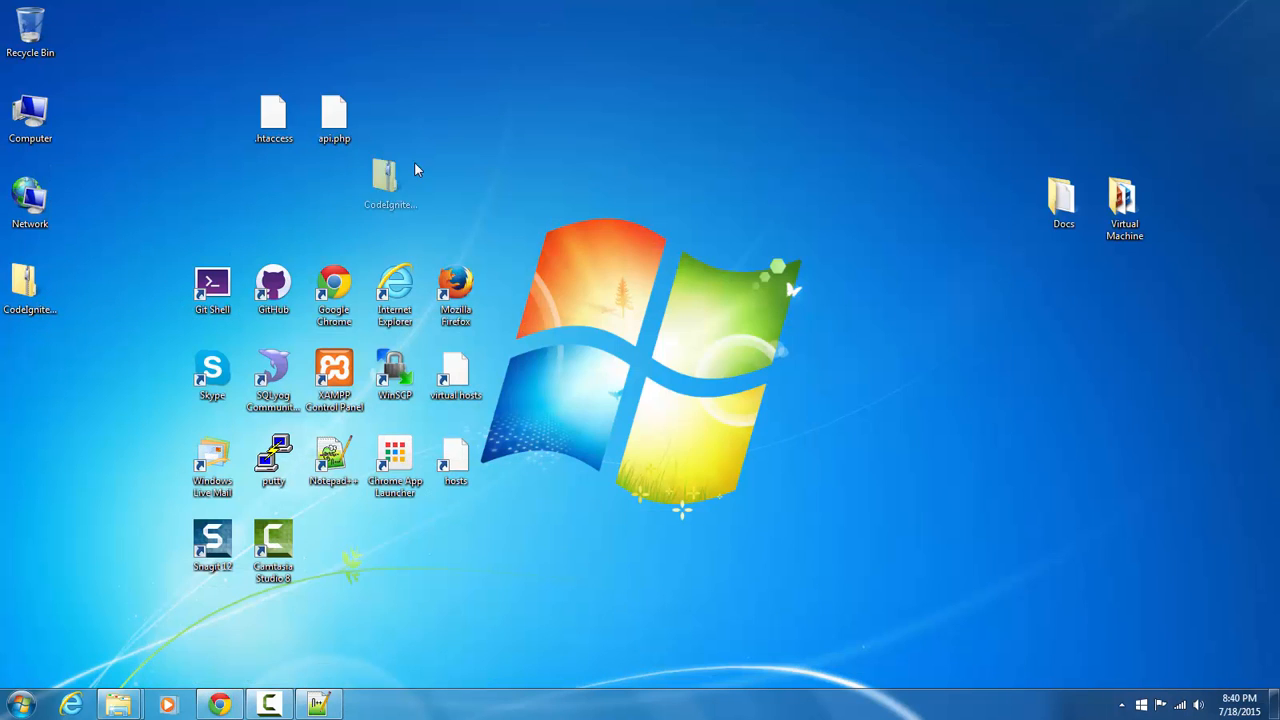
# Open the CodeIgniter-3.0.0 zip from the desktop in Explorer.
pyautogui.doubleClick(392, 176)
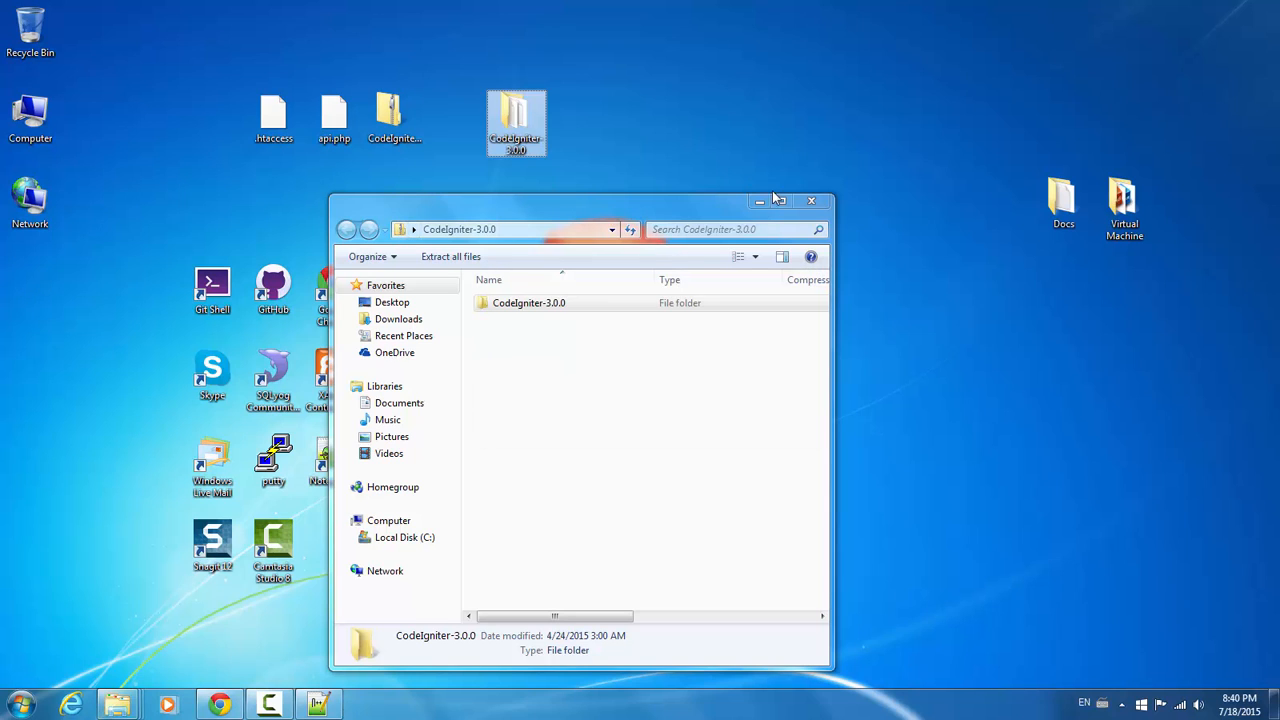
# Close the Explorer window showing the extracted archive.
pyautogui.click(812, 200)
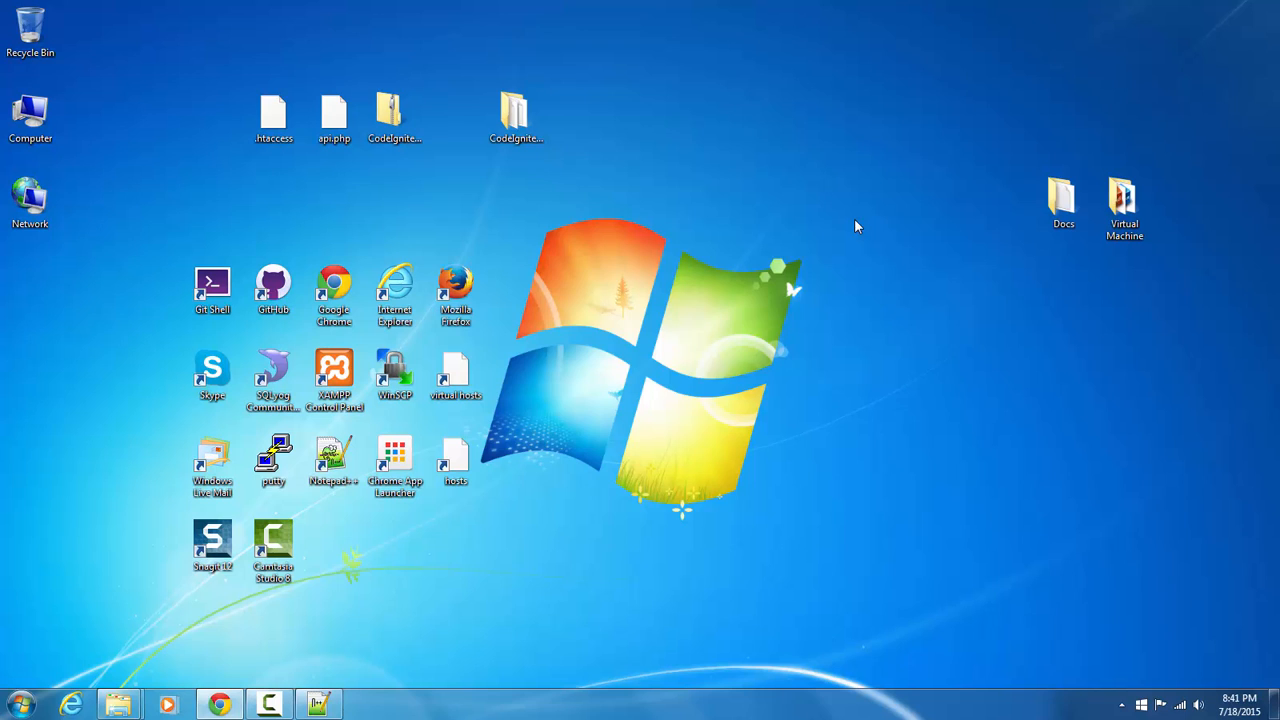
pyautogui.moveTo(856, 216)
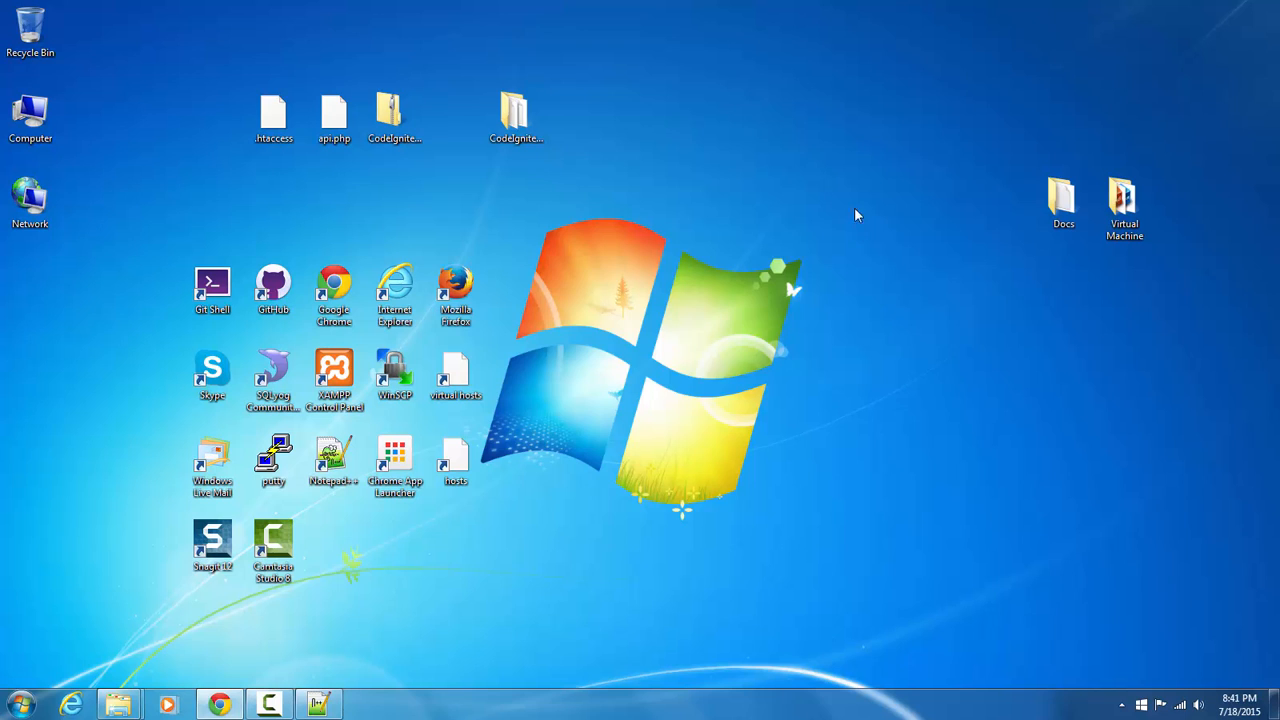
# Reach the codeigniter-restserver GitHub repo and browse into application/libraries.
pyautogui.click(218, 704)
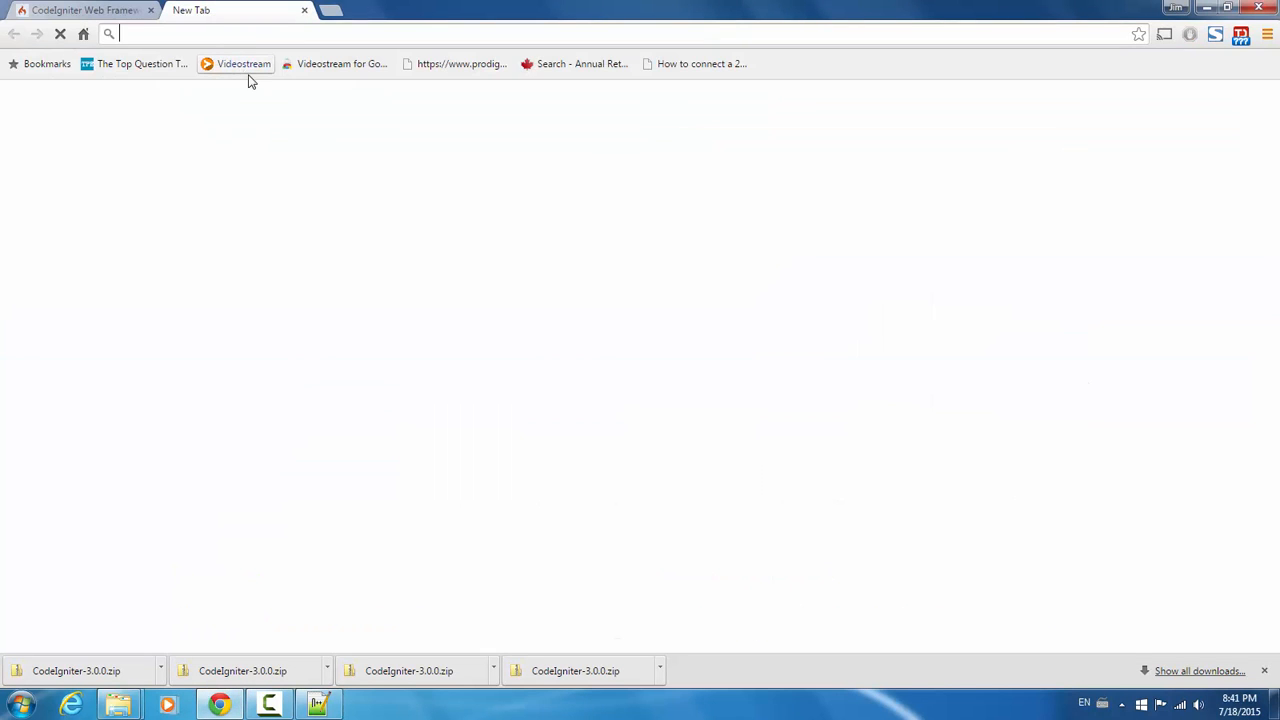
pyautogui.write('codeigniter.com')
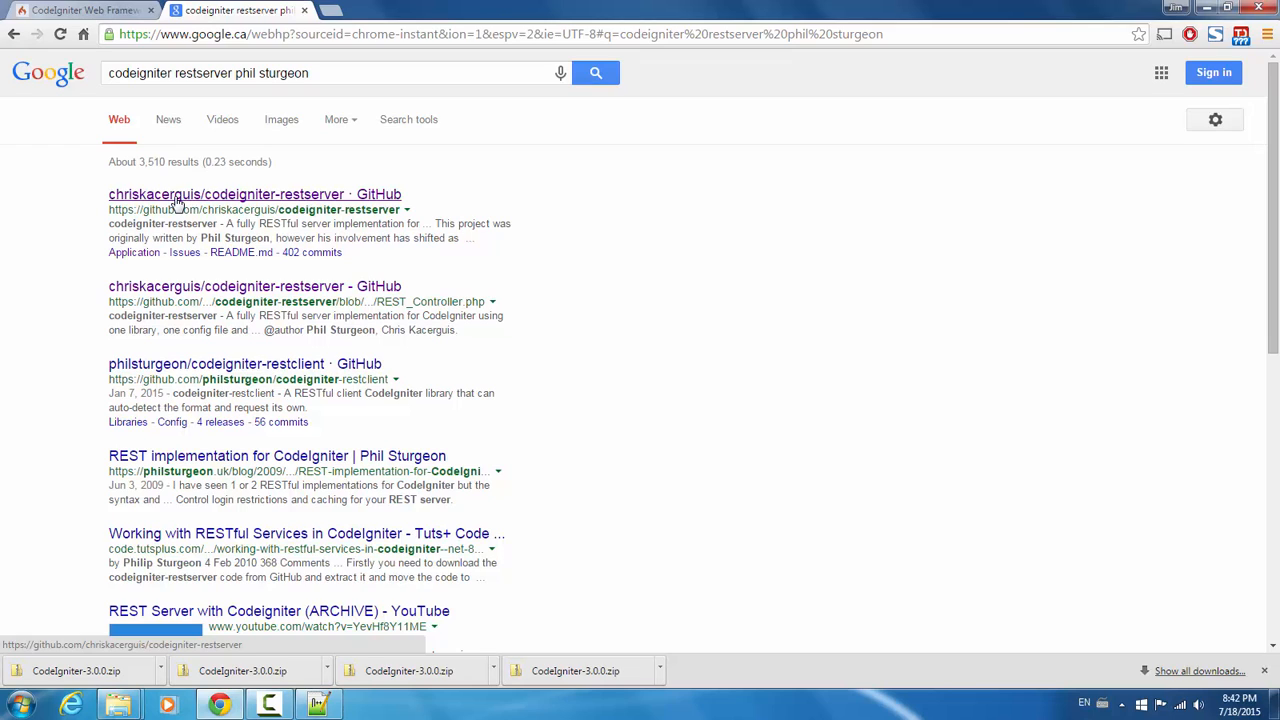
pyautogui.click(254, 194)
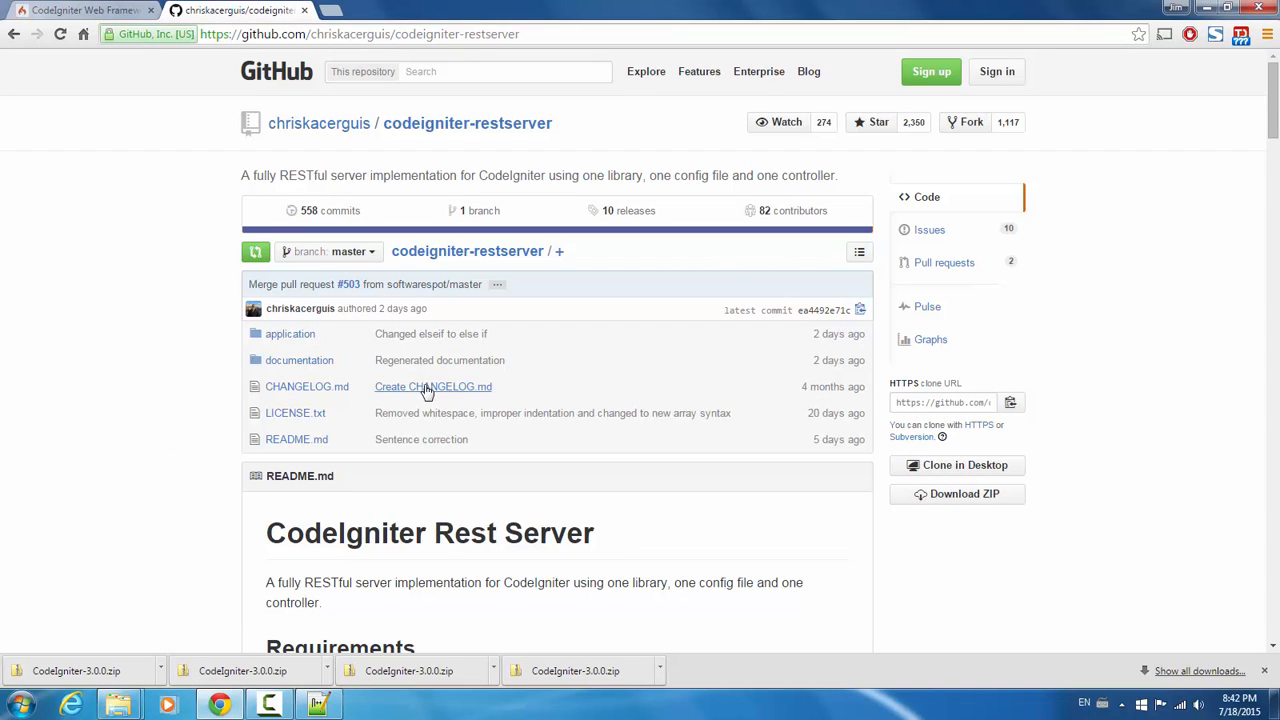
pyautogui.click(290, 332)
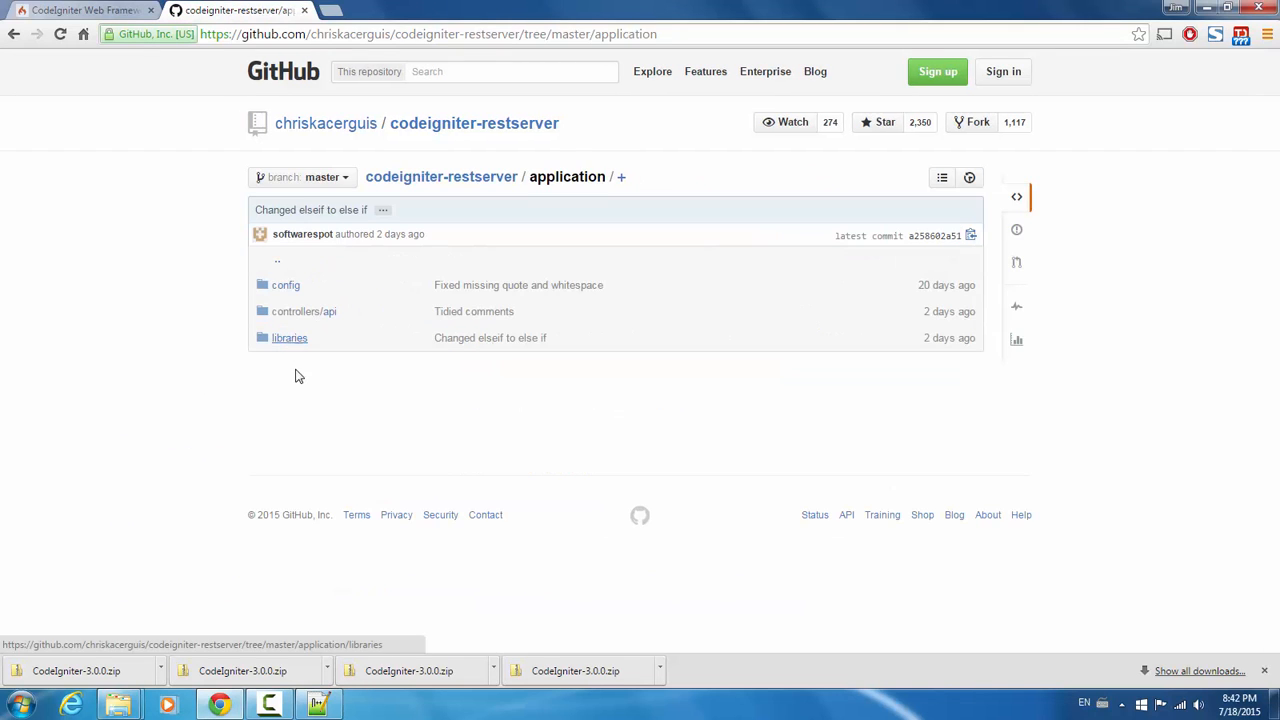
pyautogui.click(288, 336)
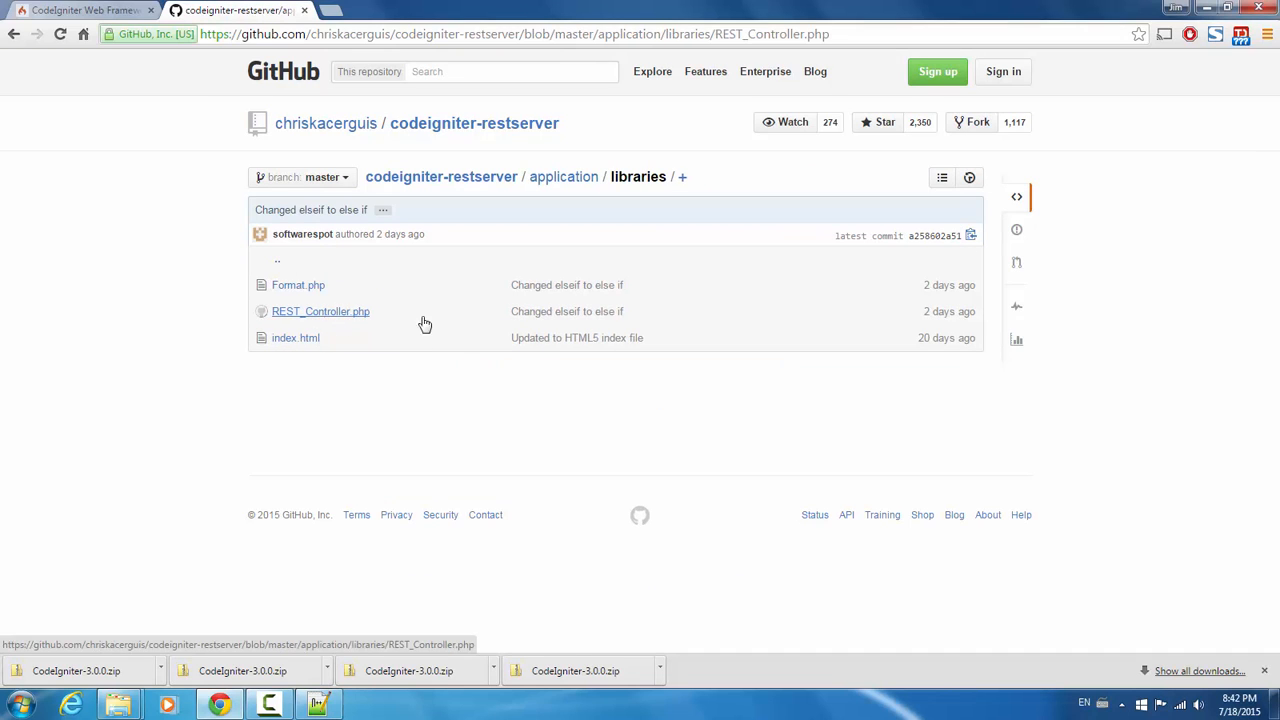
# Copy the raw REST_Controller.php source and bring it over to Notepad++.
pyautogui.click(320, 312)
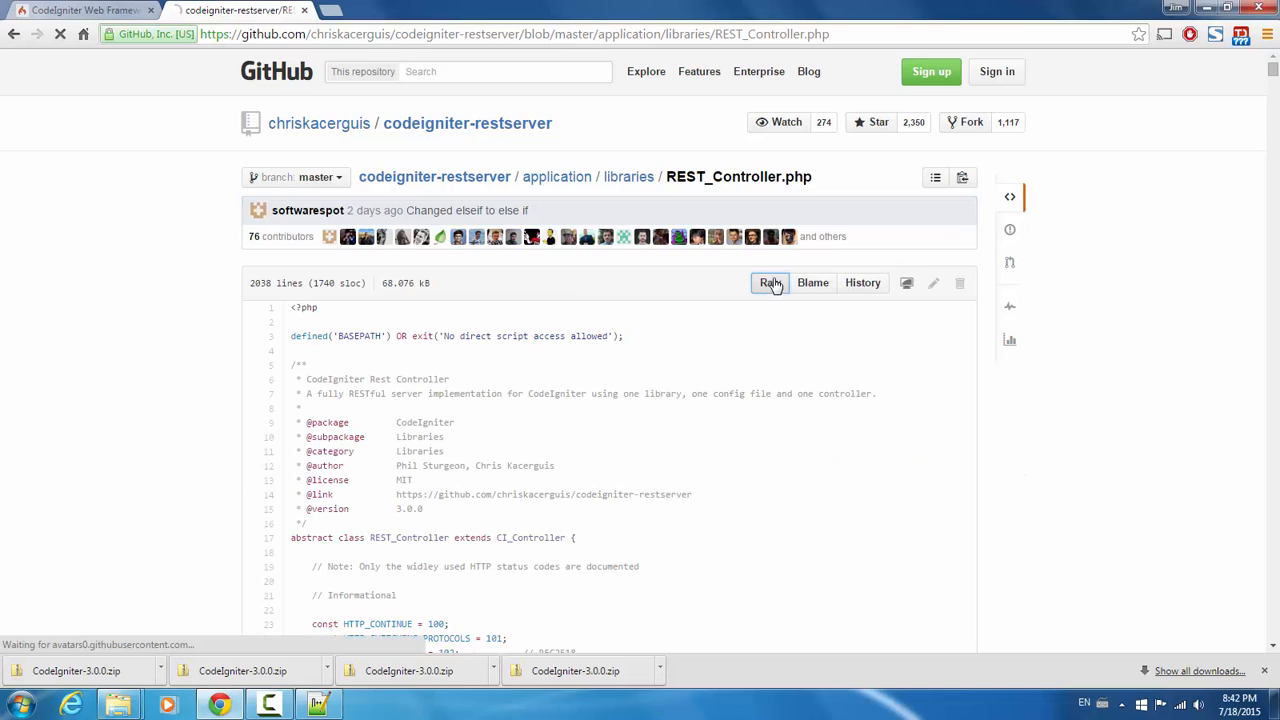
pyautogui.click(770, 282)
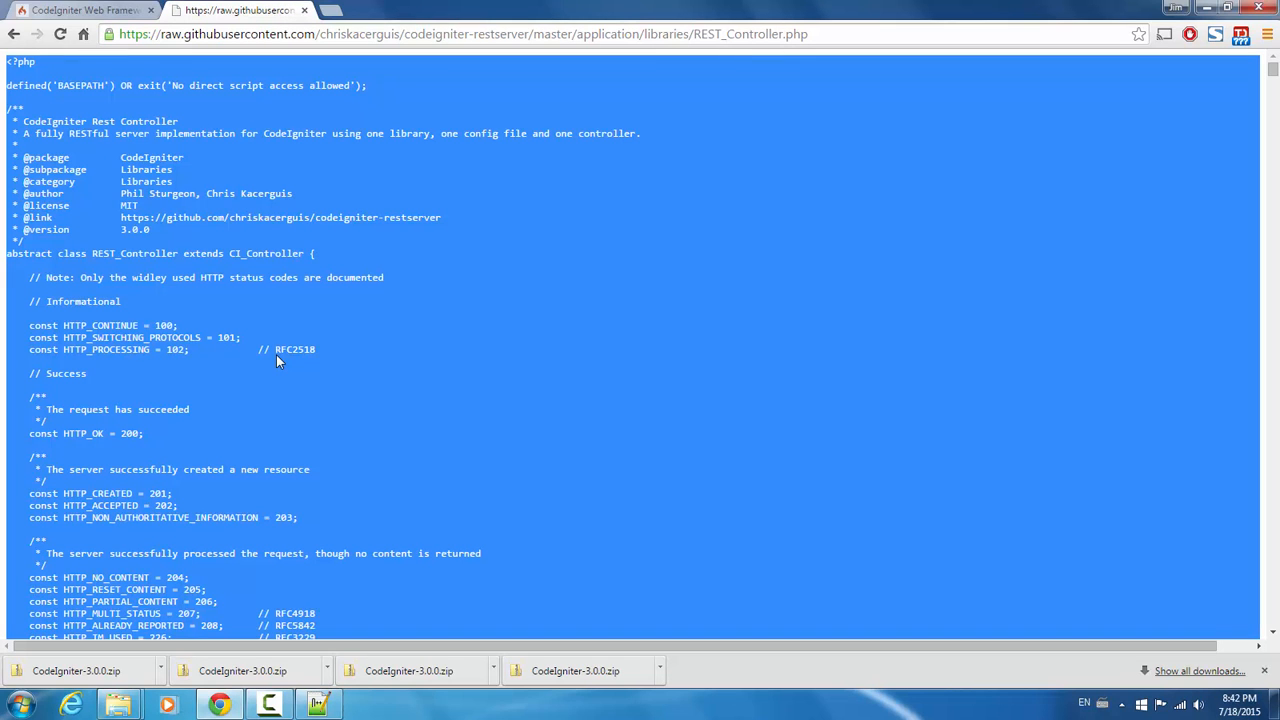
pyautogui.moveTo(1134, 580)
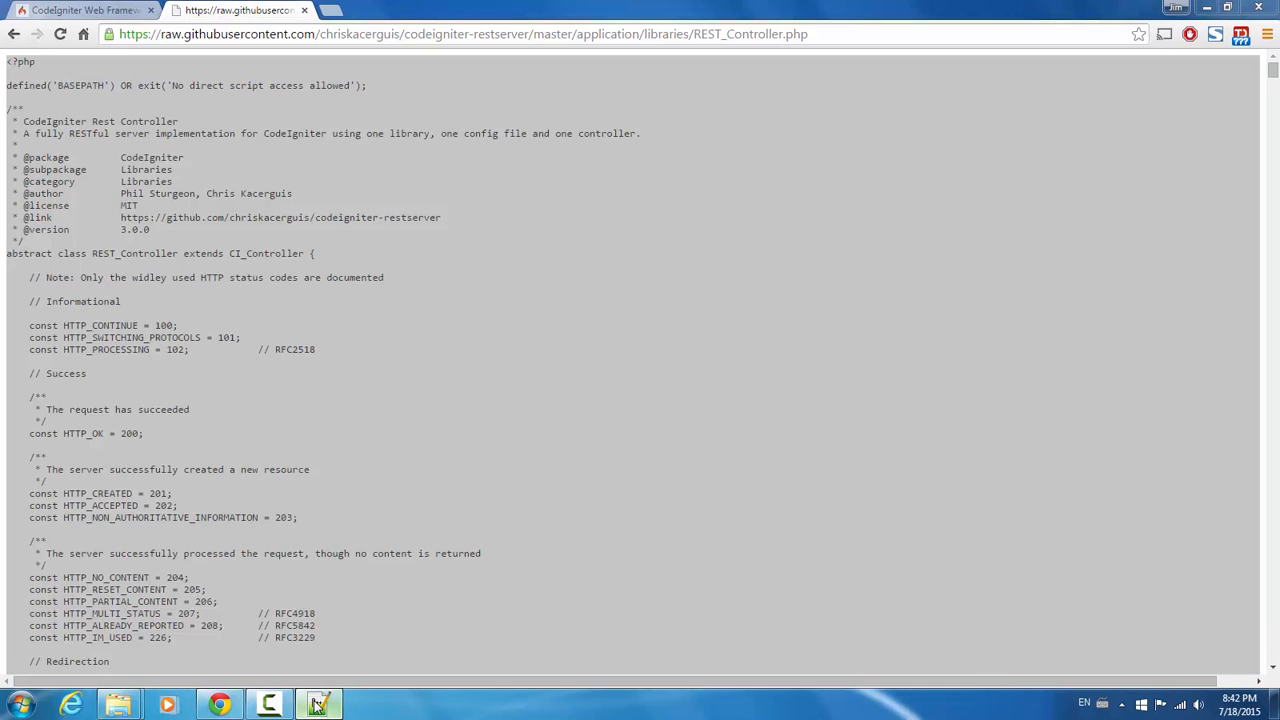
pyautogui.click(318, 704)
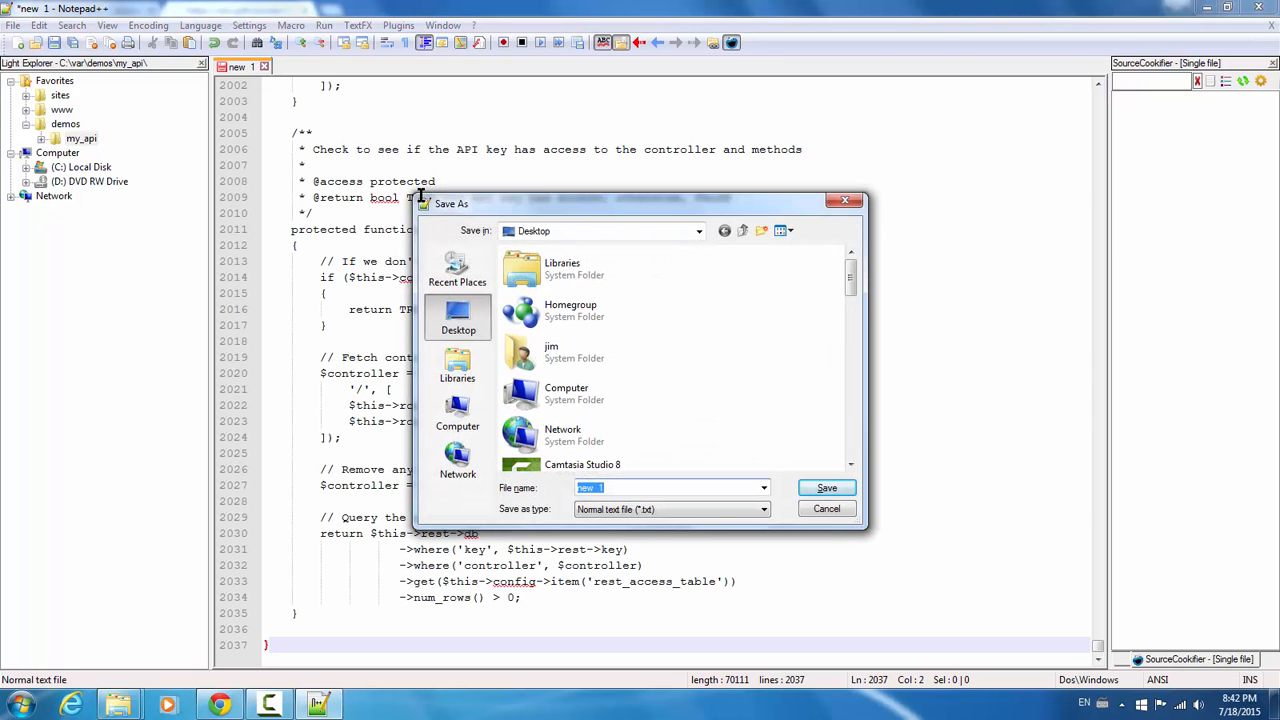
# Save the pasted controller code as REST_Controller.php on the desktop.
pyautogui.write('REST_Controller.php')
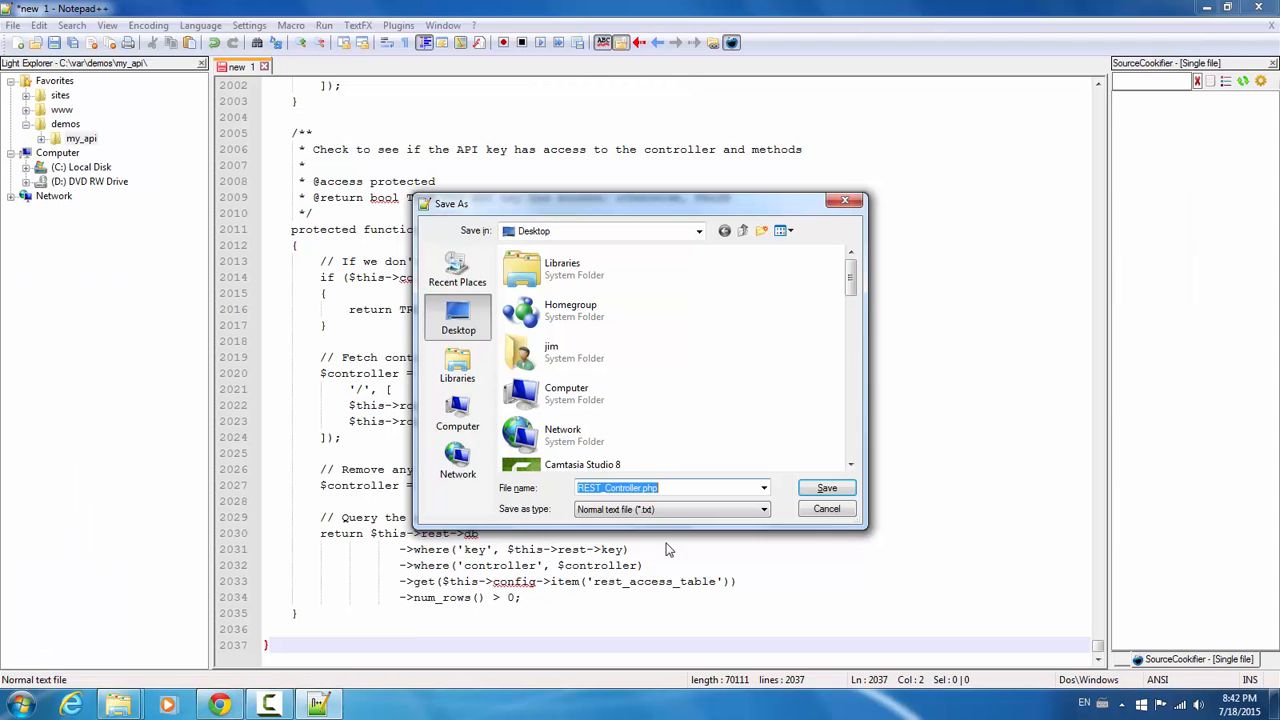
pyautogui.click(764, 510)
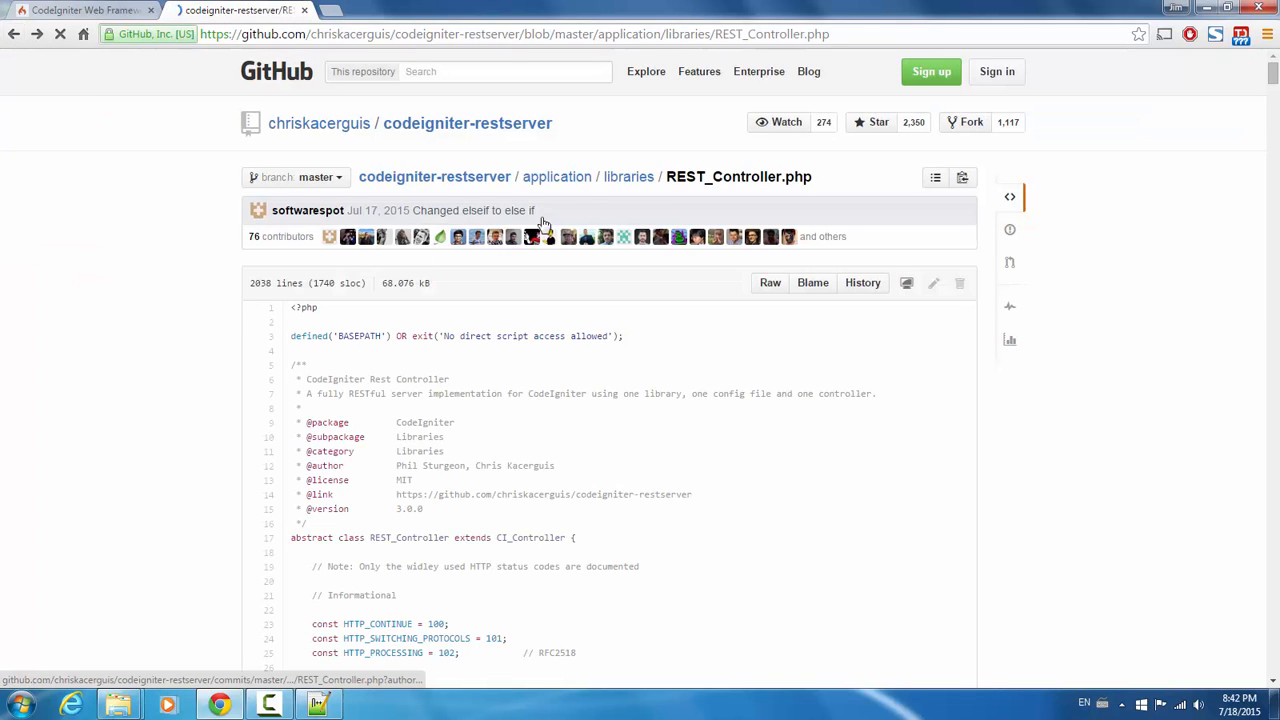
# View the raw source of application/config/rest.php in the repository.
pyautogui.click(556, 176)
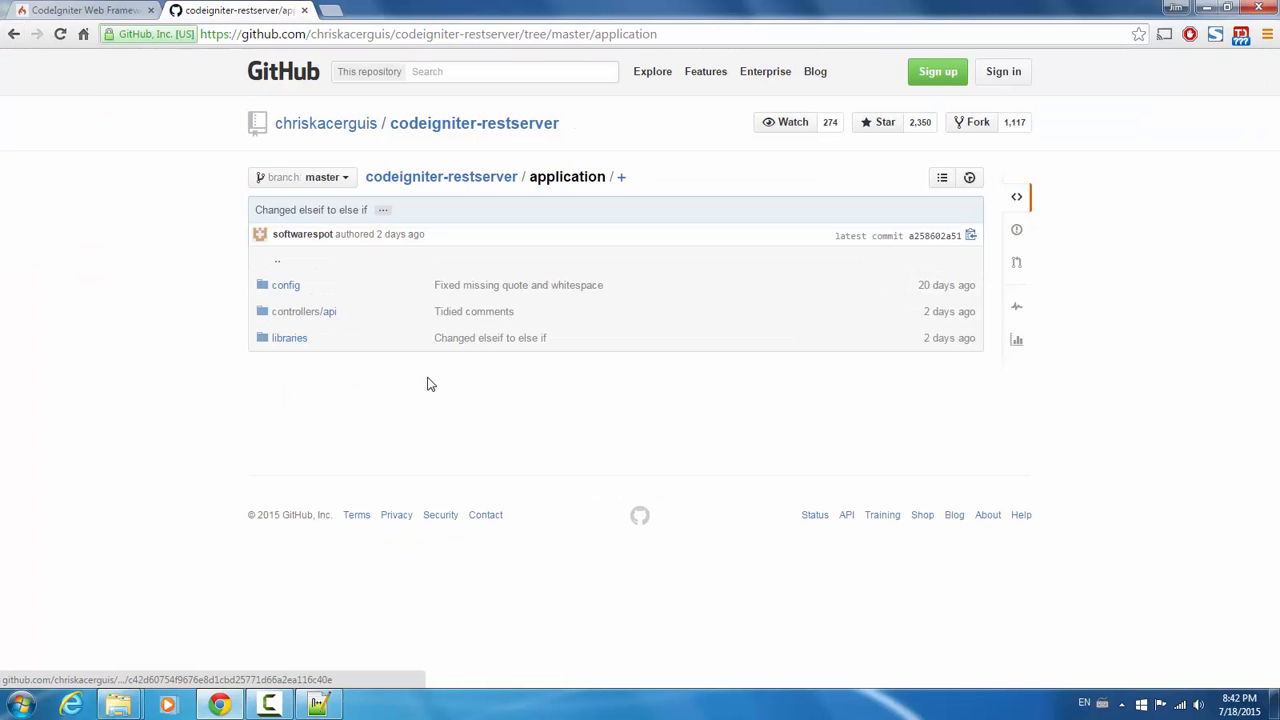
pyautogui.click(284, 284)
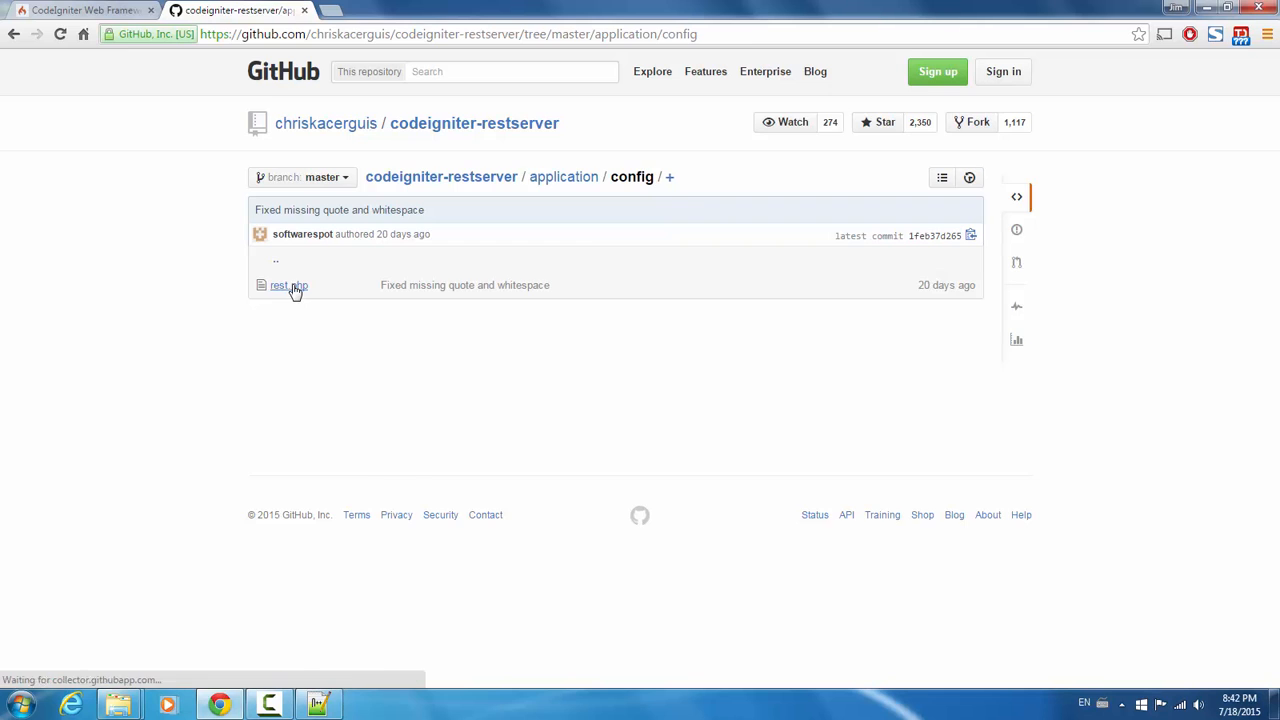
pyautogui.click(288, 284)
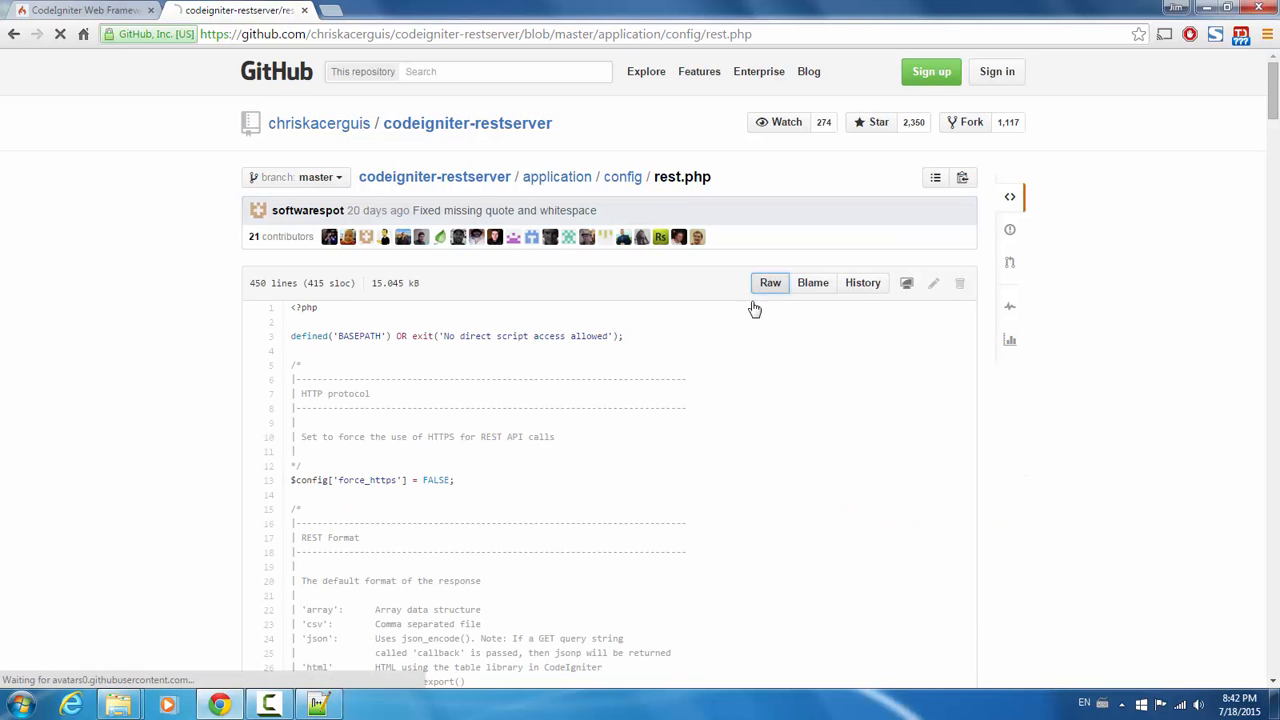
pyautogui.click(770, 282)
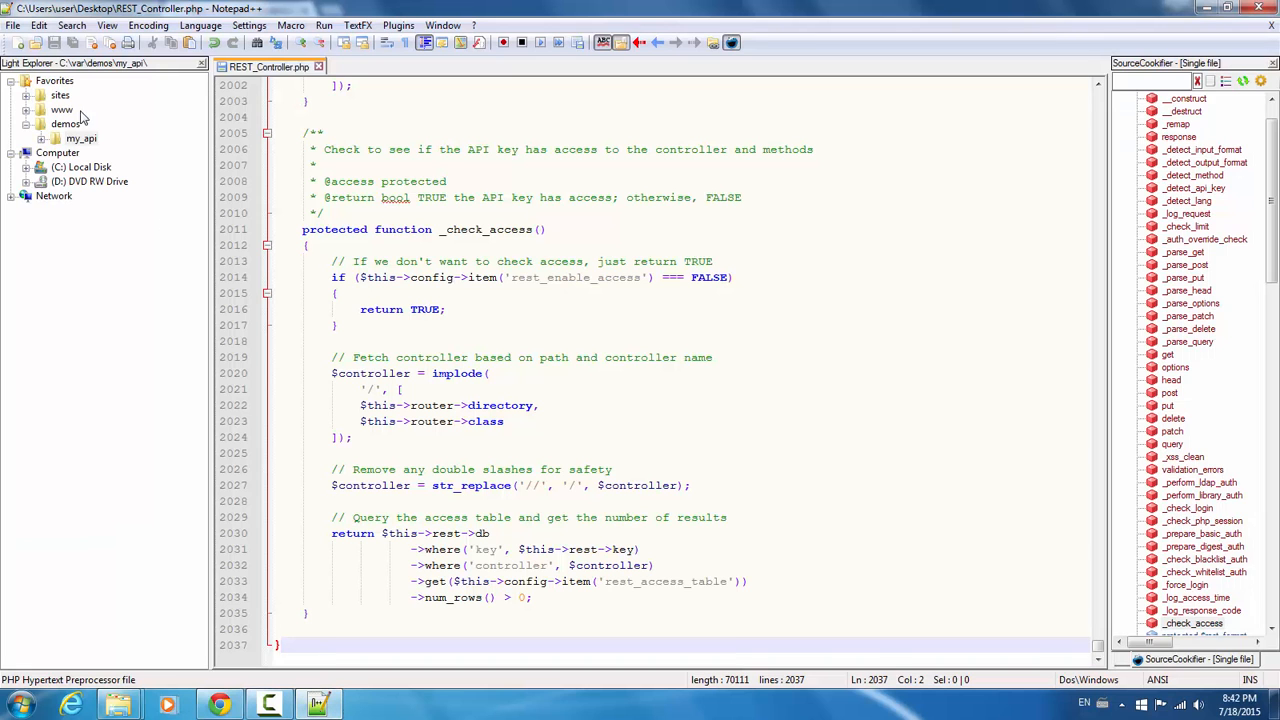
# Paste the config into a new document and save it as rest.php on the desktop.
pyautogui.click(352, 66)
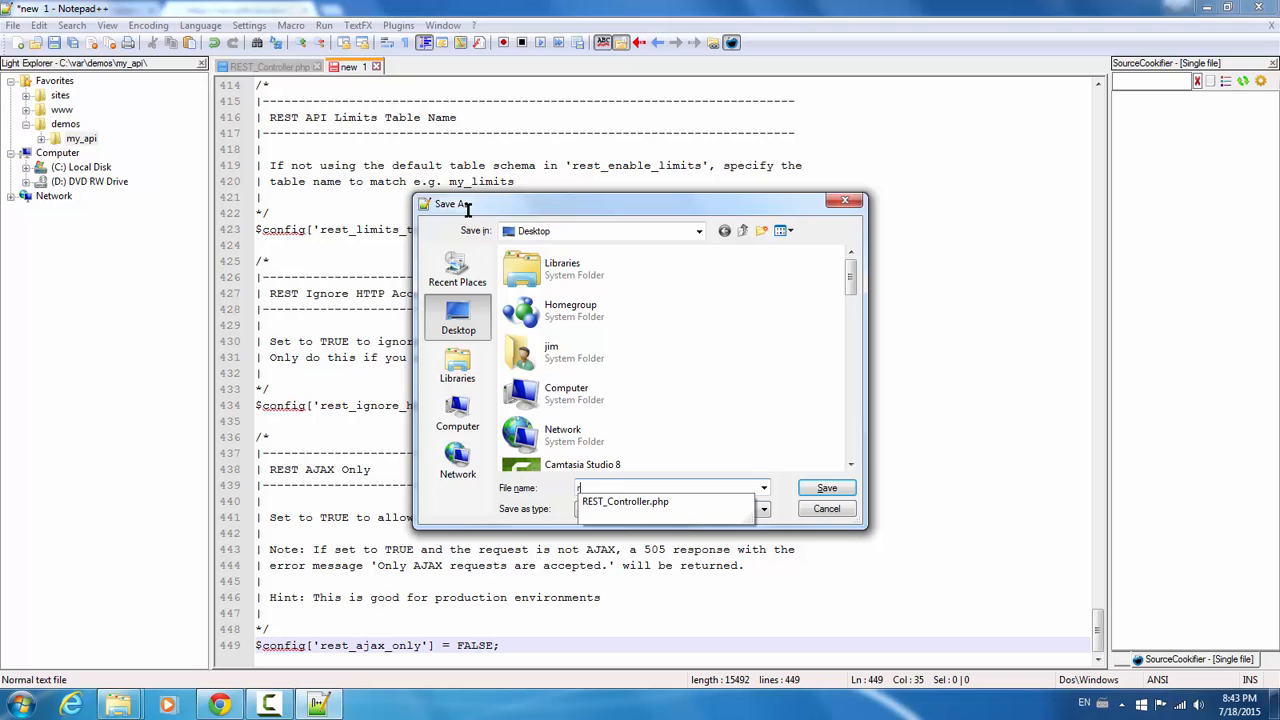
pyautogui.write('rest.php')
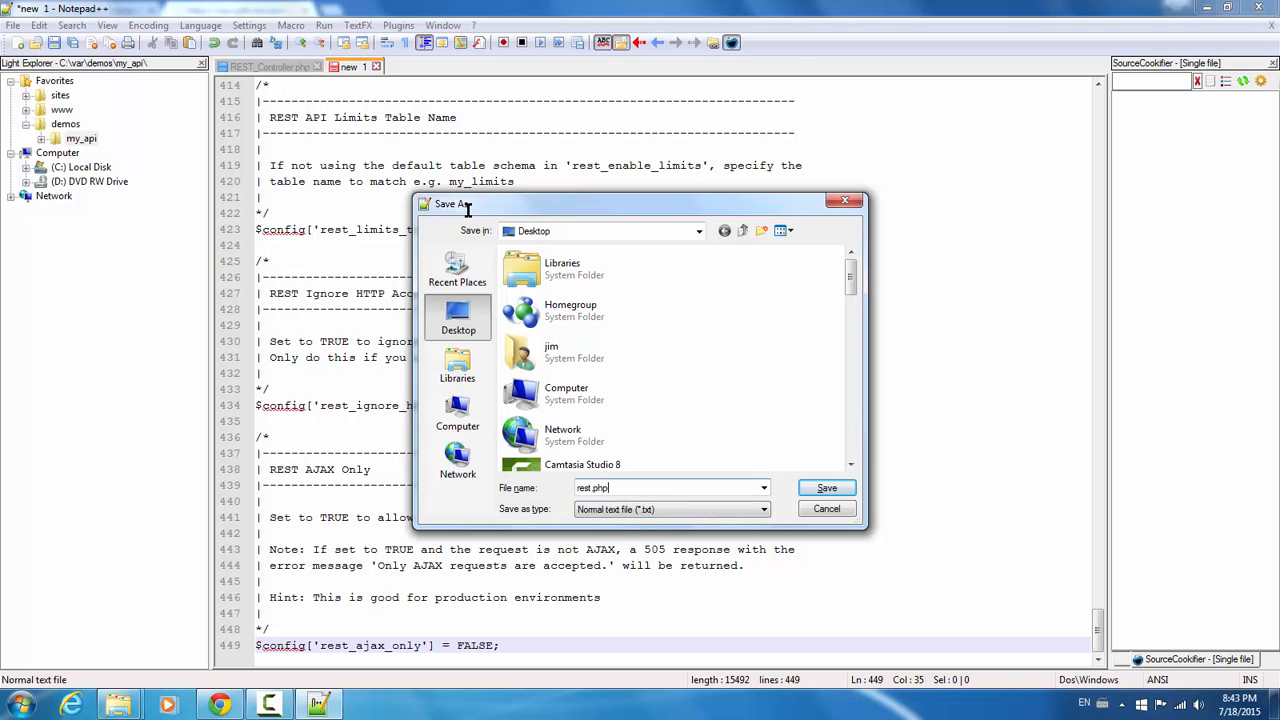
pyautogui.click(764, 510)
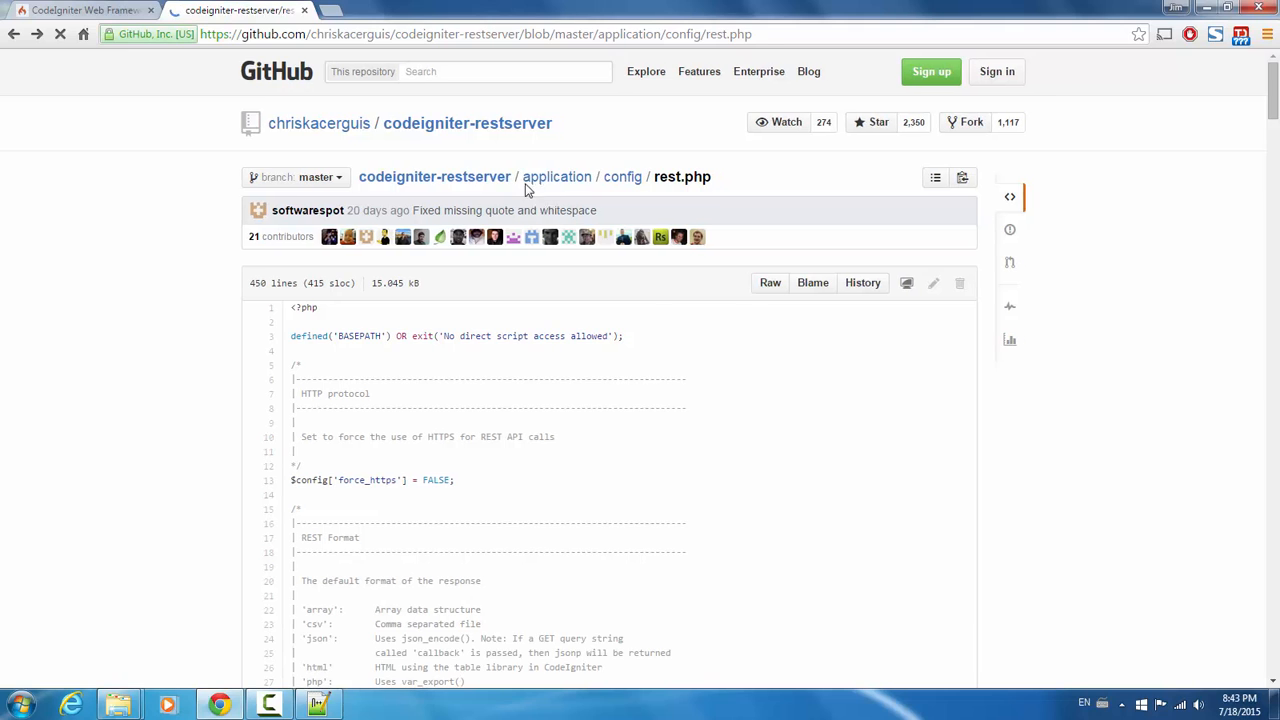
# Copy the raw Format.php source from application/libraries into Notepad++.
pyautogui.click(556, 176)
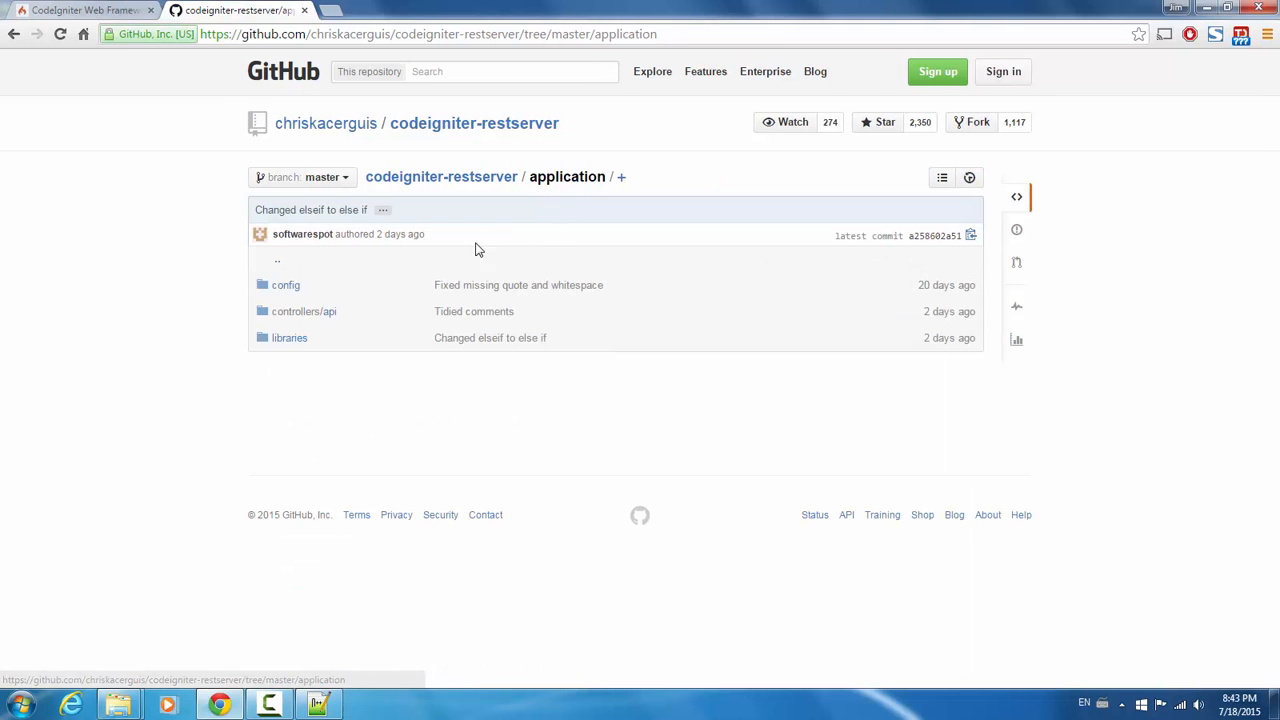
pyautogui.click(288, 336)
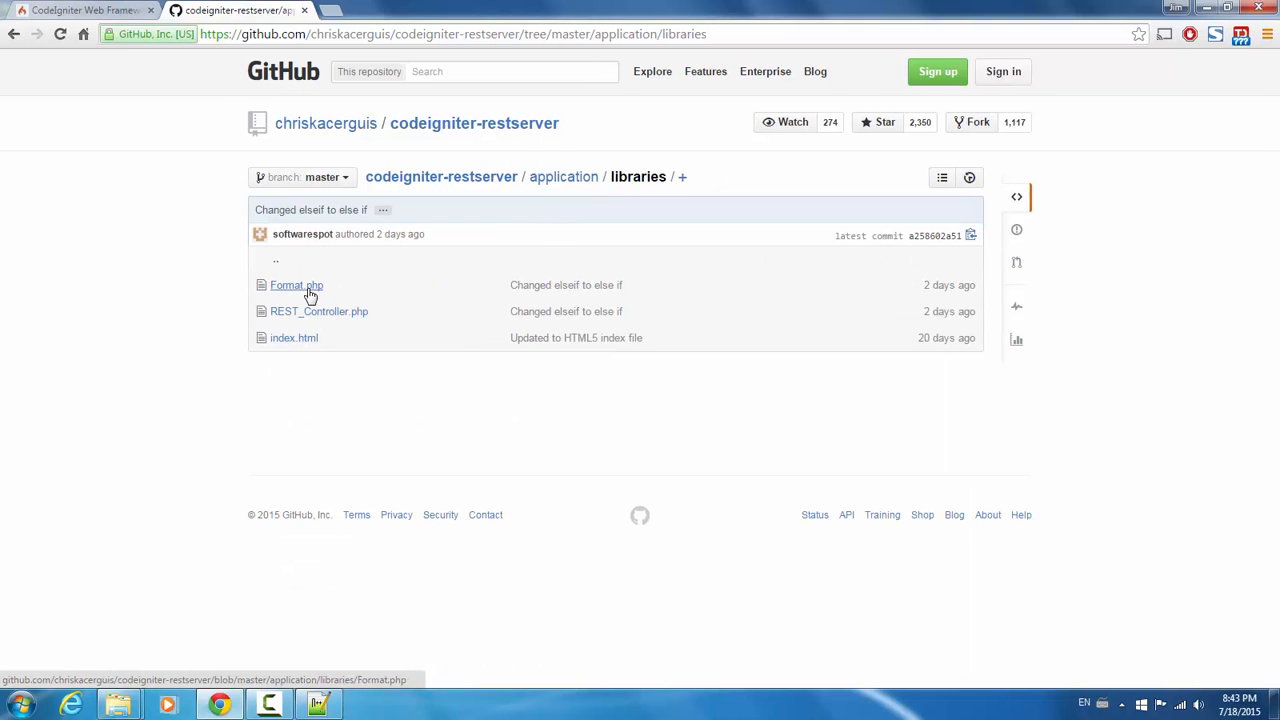
pyautogui.click(296, 284)
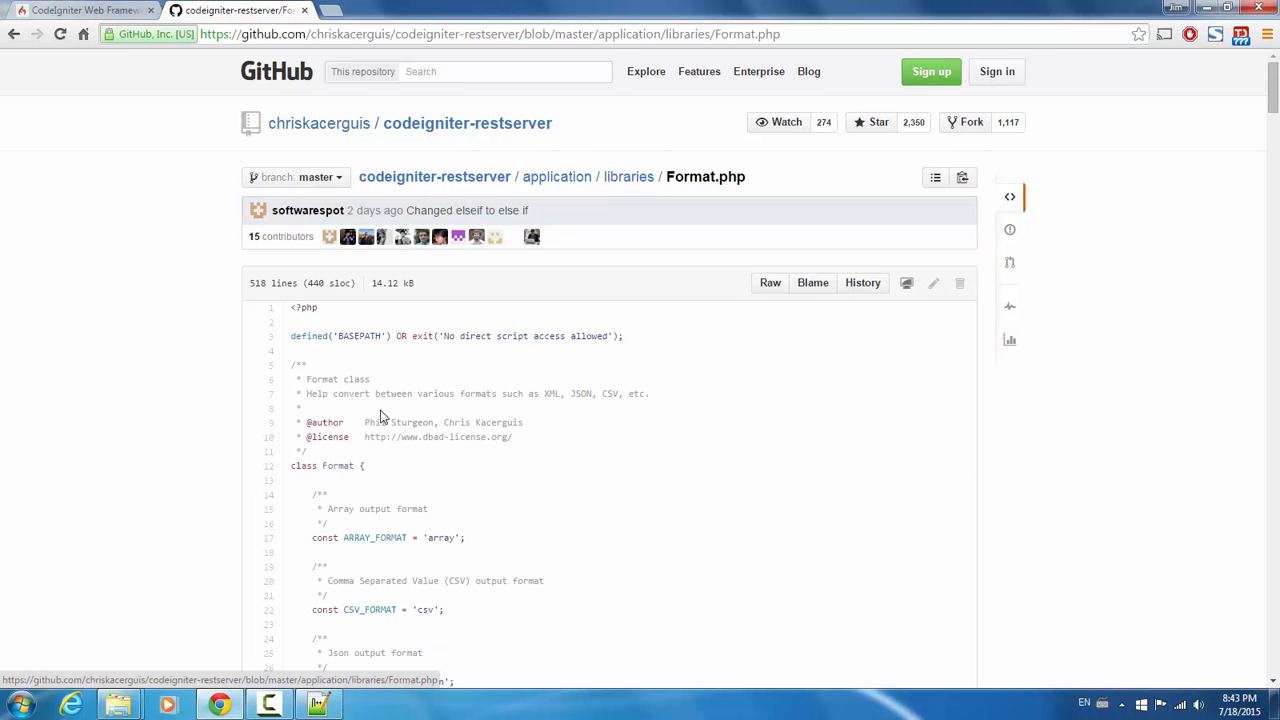
pyautogui.click(770, 282)
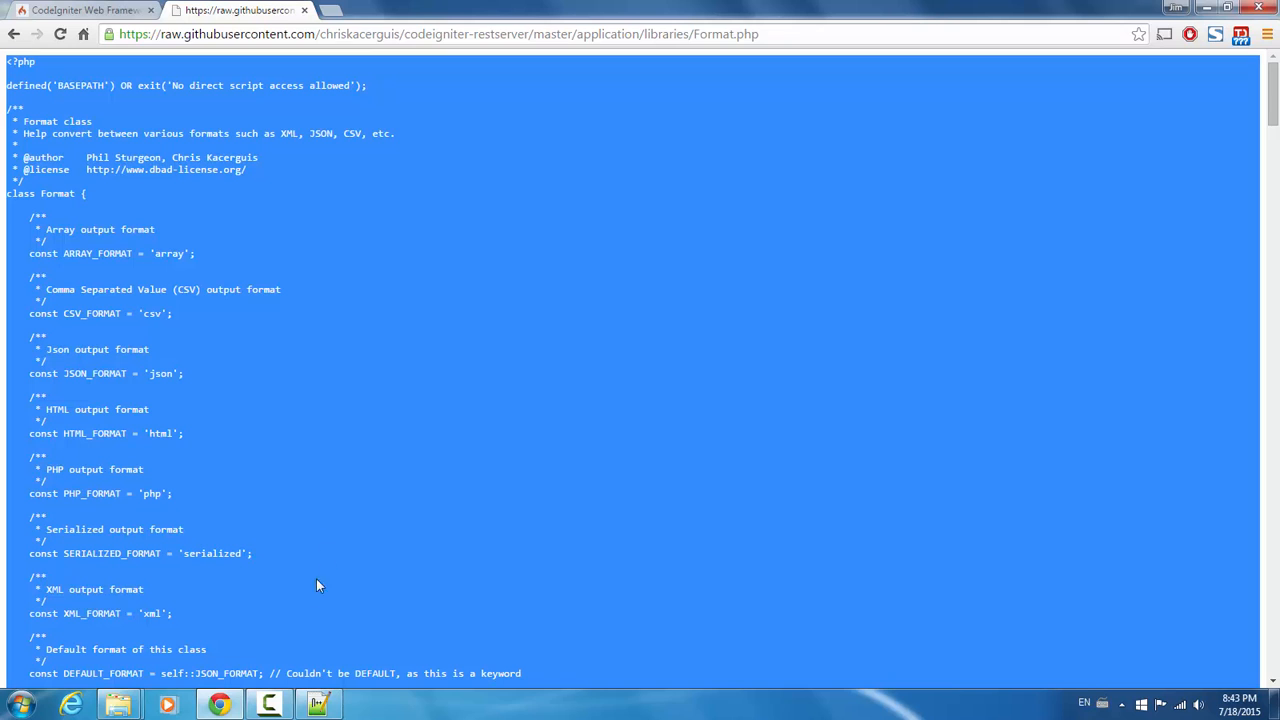
pyautogui.click(268, 704)
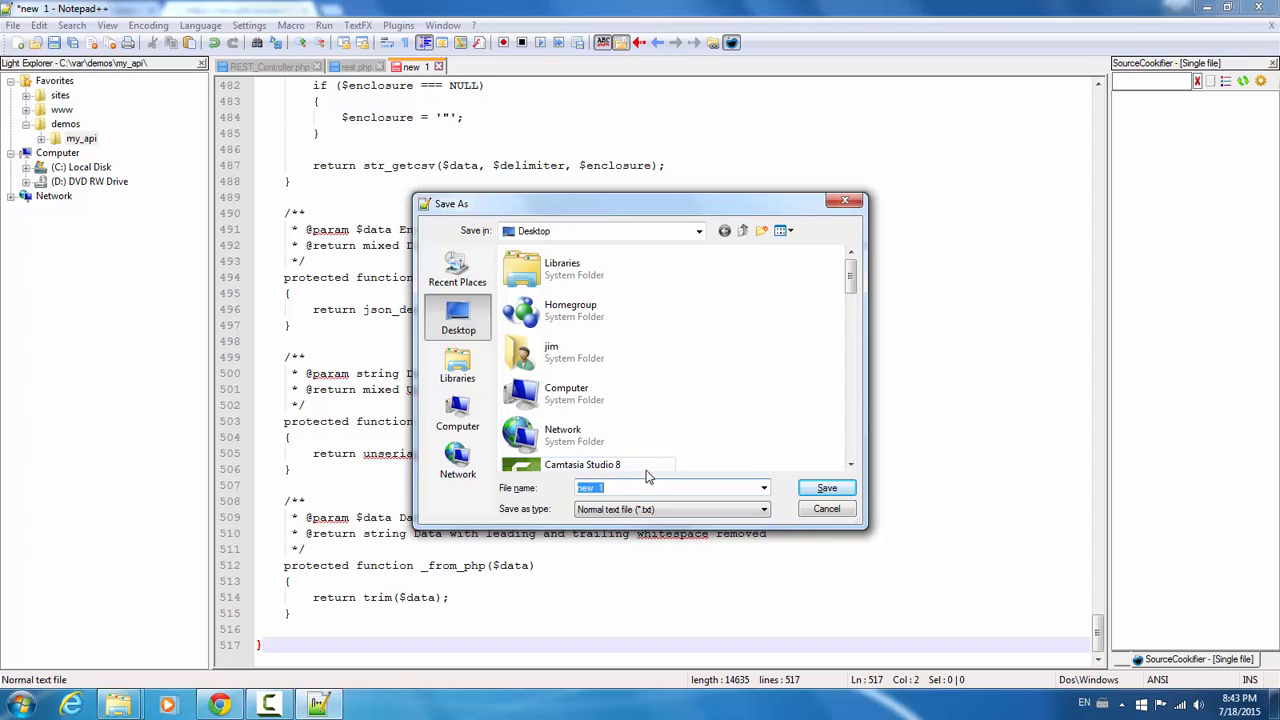
# Save the pasted library code as Format.php on the desktop.
pyautogui.write('Format.php')
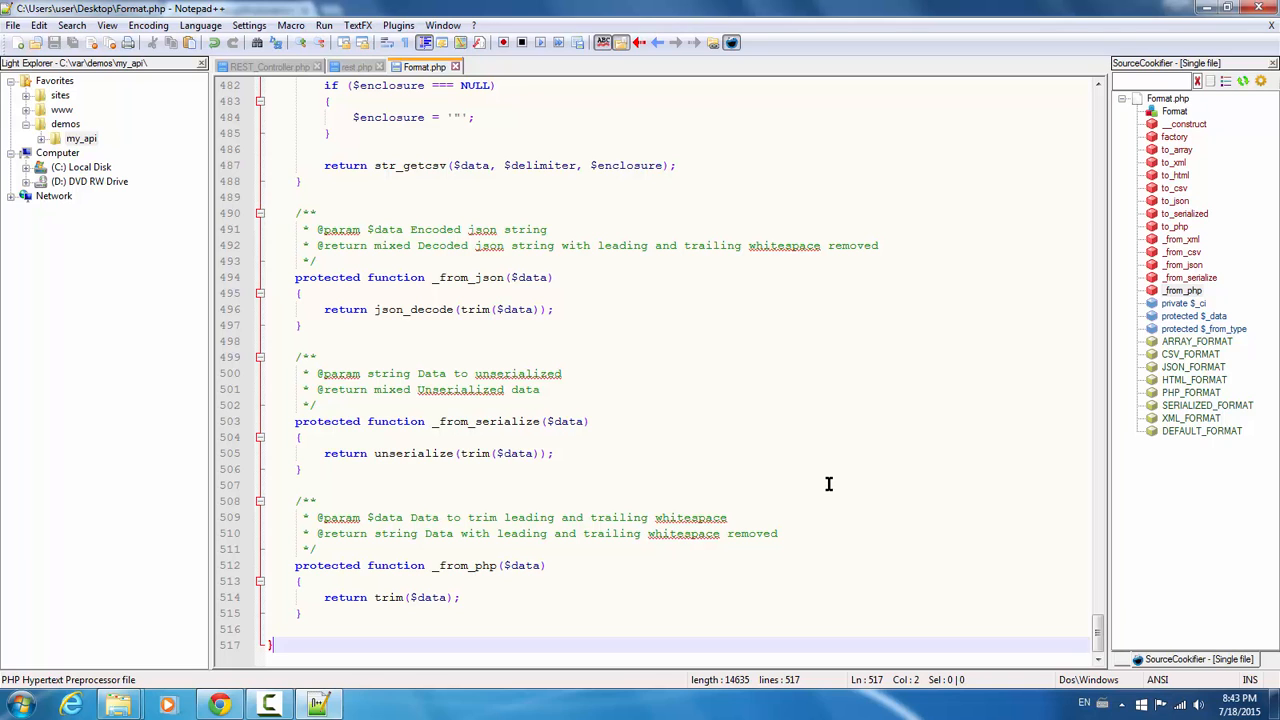
pyautogui.click(220, 704)
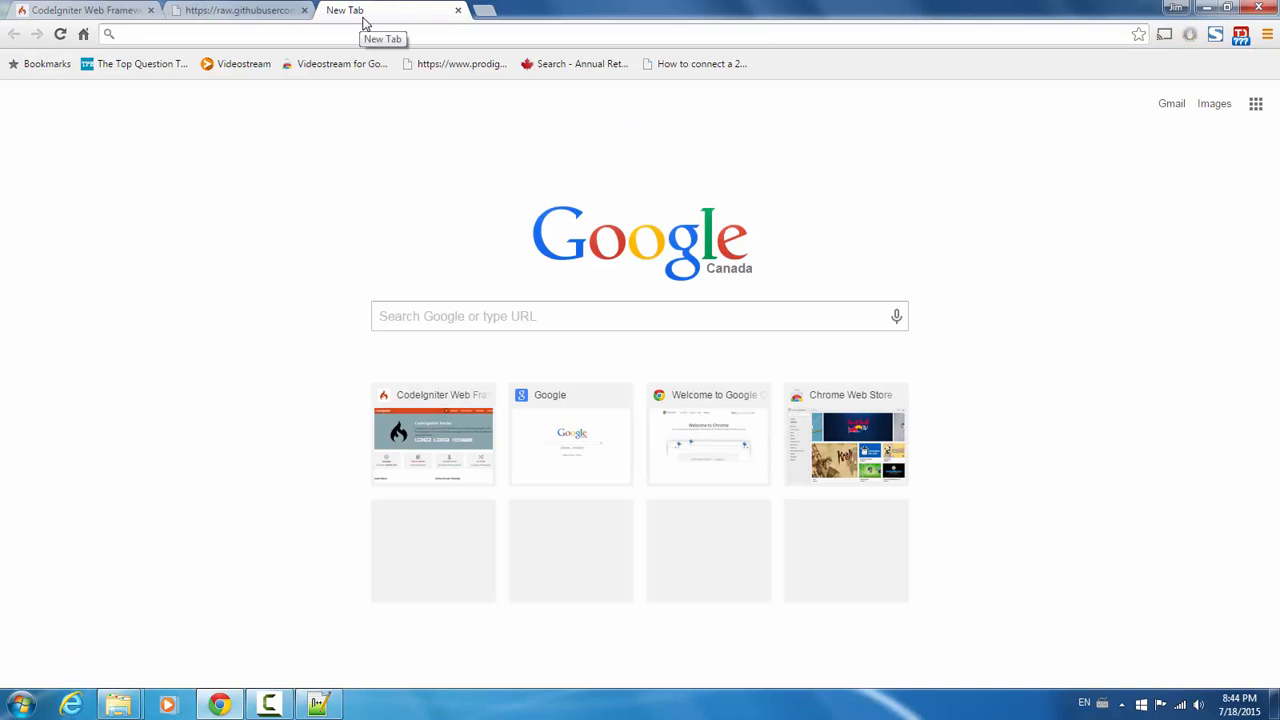
# Find Postman via a 'chrome postman plugin' search, check its Web Store reviews and the app launcher.
pyautogui.write('chrome postman plugin')
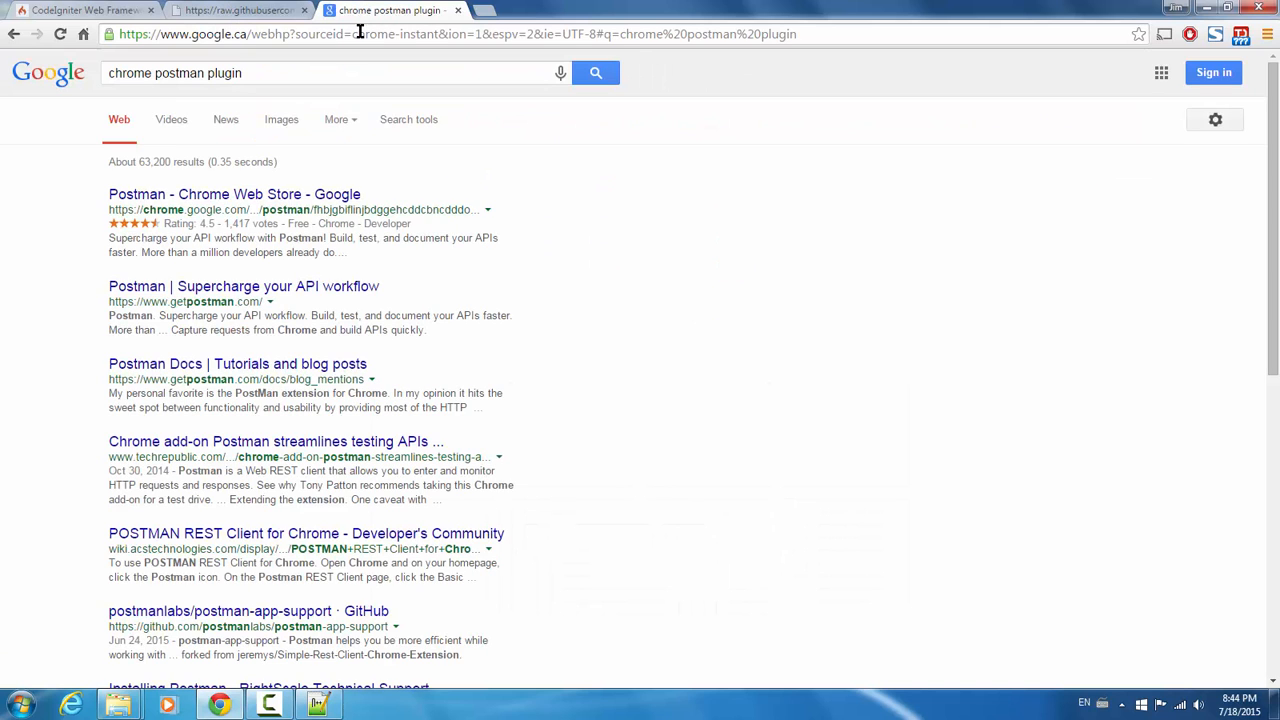
pyautogui.click(234, 194)
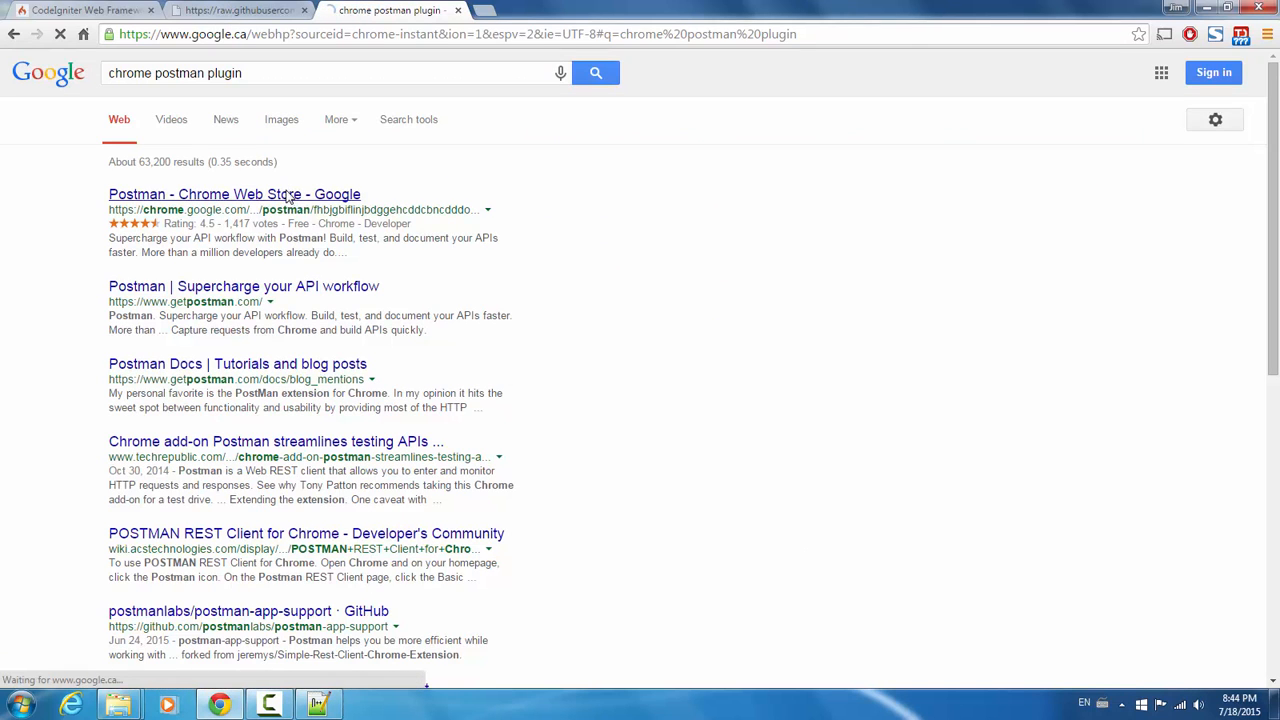
pyautogui.click(234, 194)
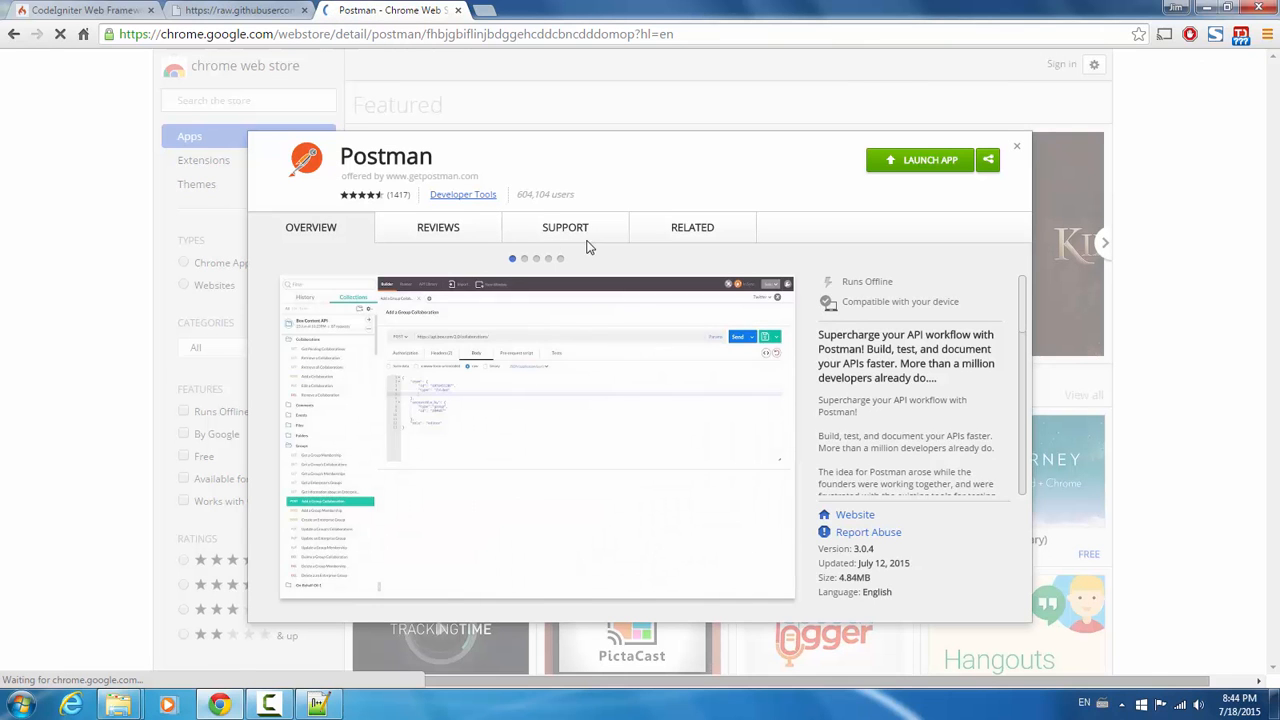
pyautogui.click(438, 228)
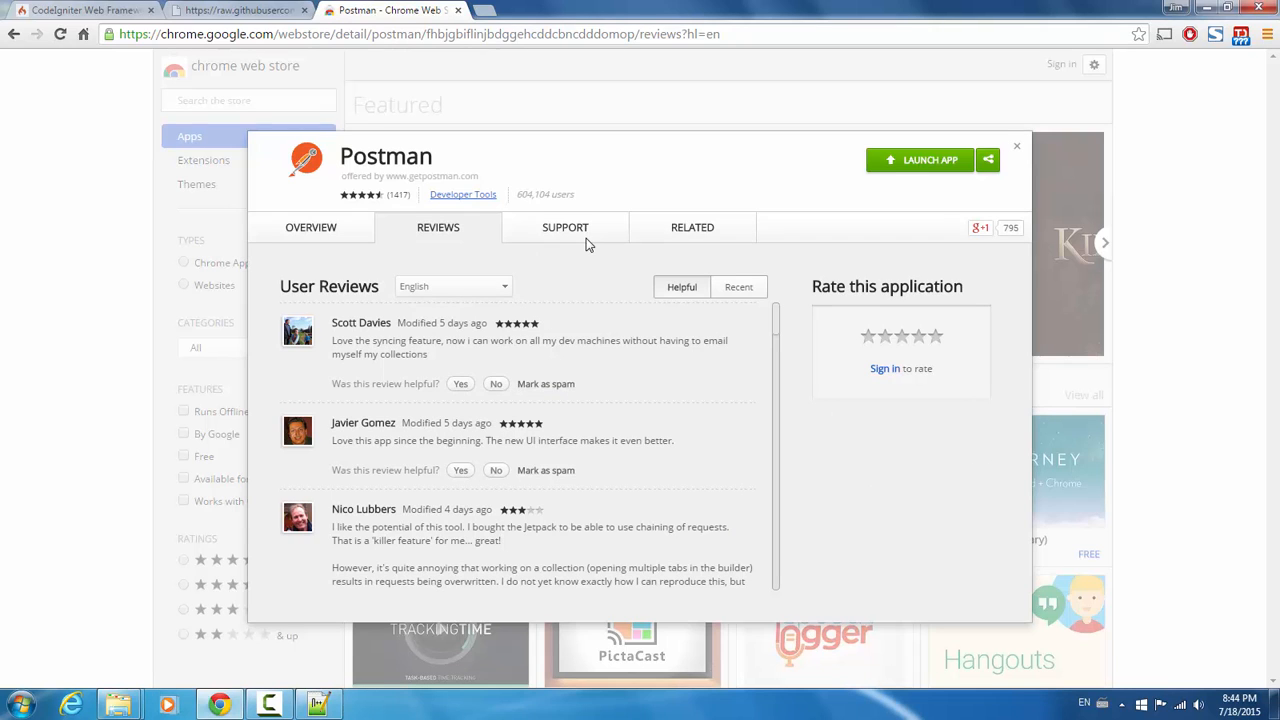
pyautogui.click(738, 288)
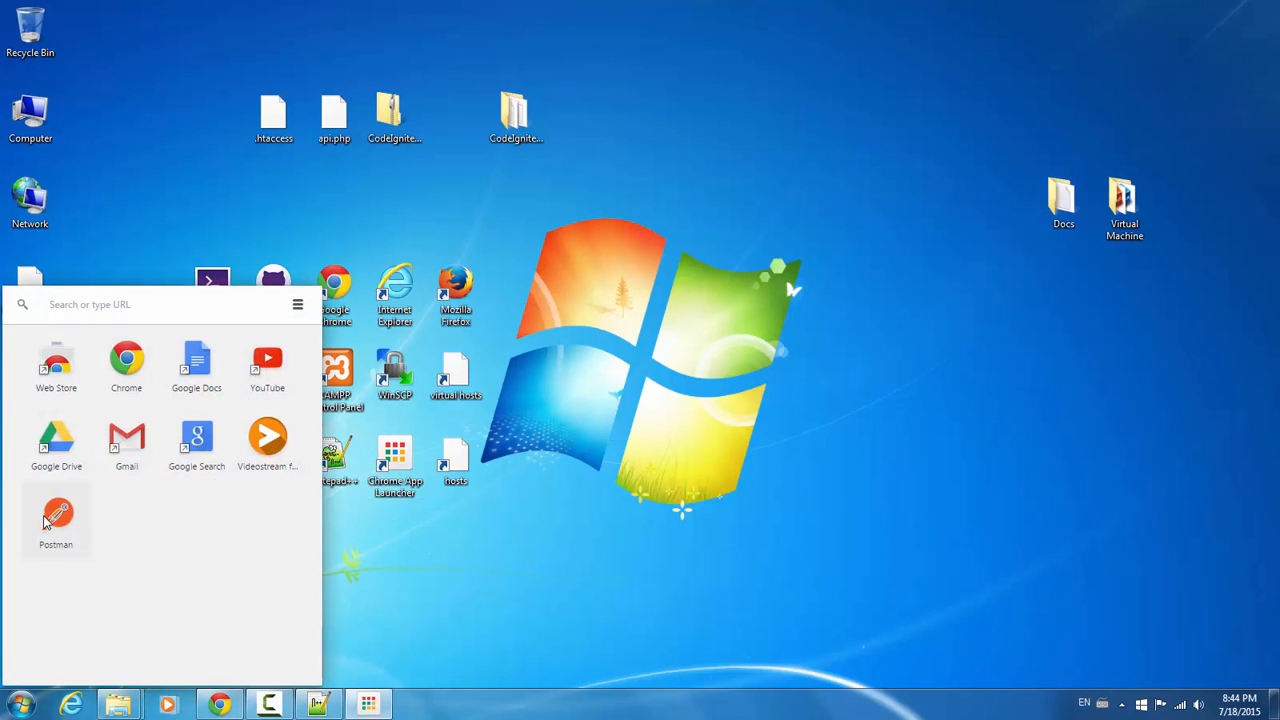
# Launch Postman, review the DELETE request to myapi.com/api/student, then minimize it.
pyautogui.click(56, 520)
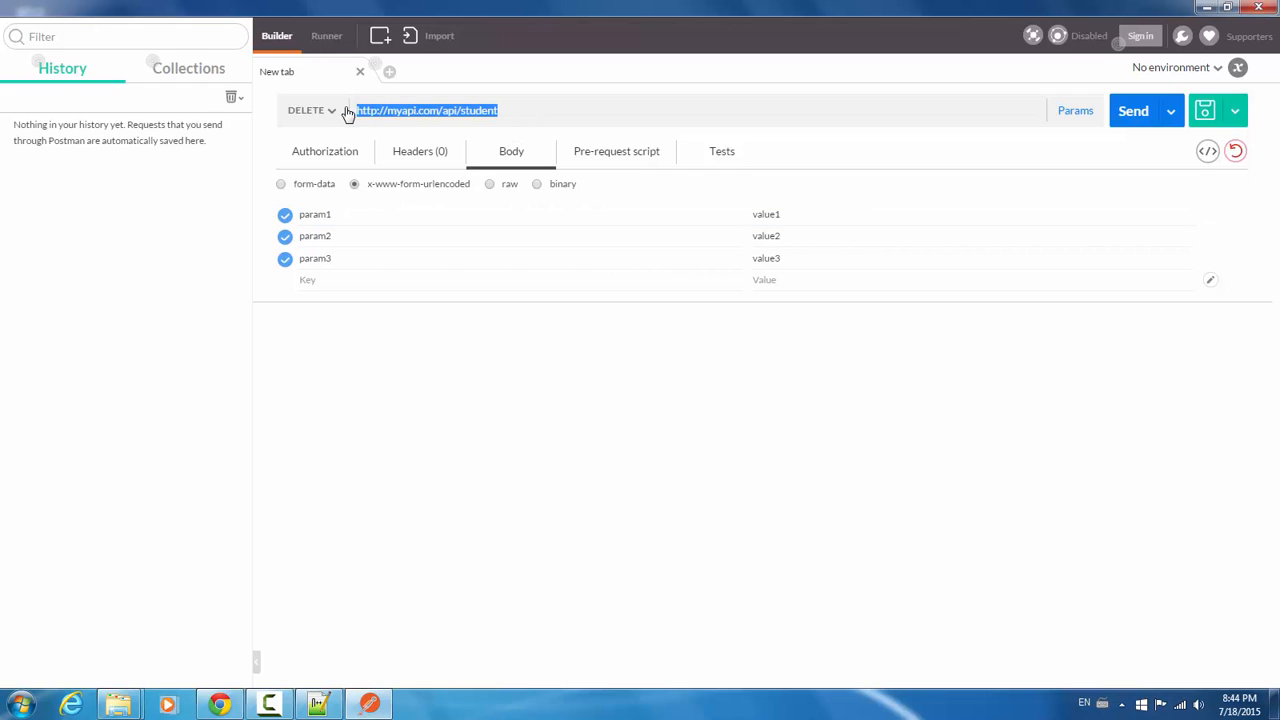
pyautogui.moveTo(462, 124)
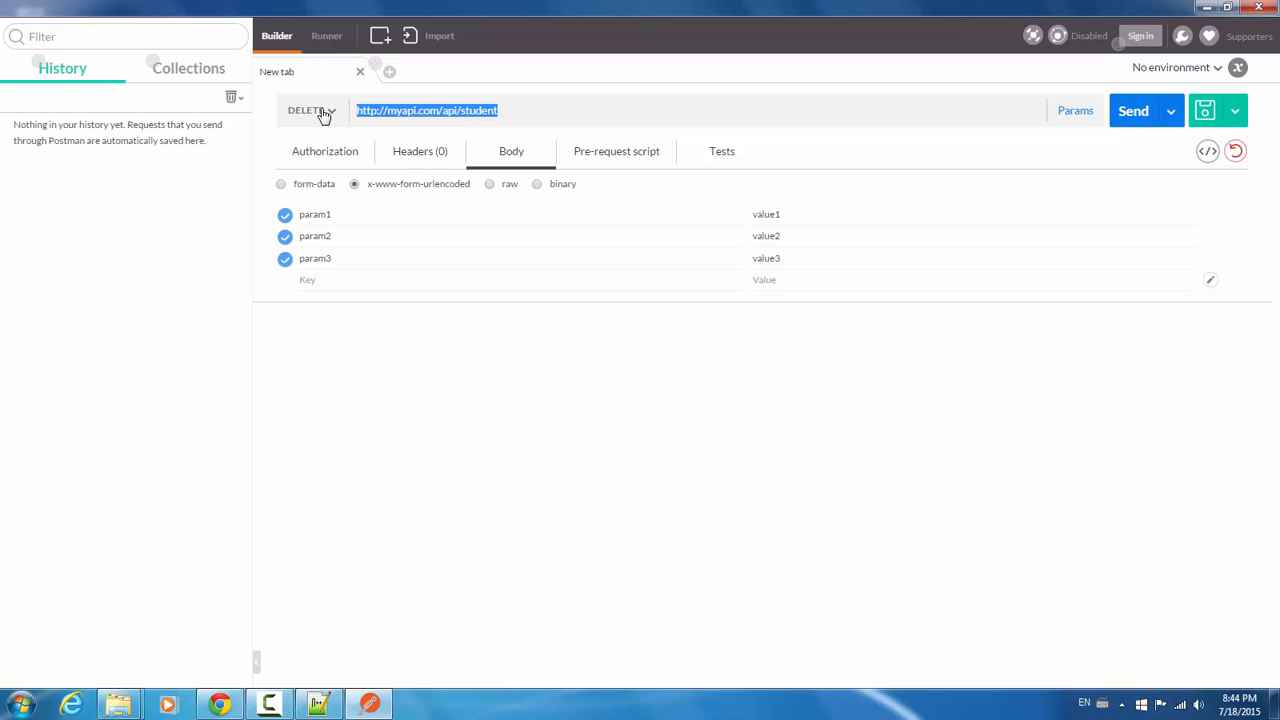
pyautogui.click(312, 110)
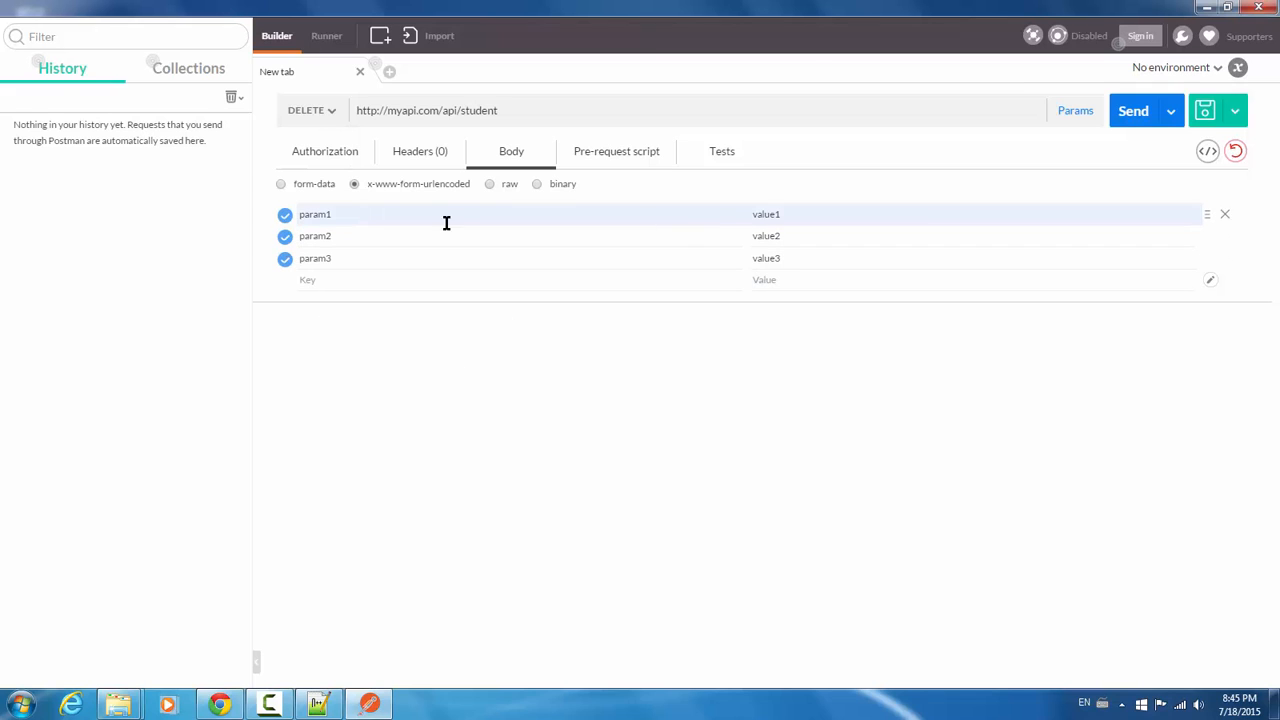
pyautogui.moveTo(752, 248)
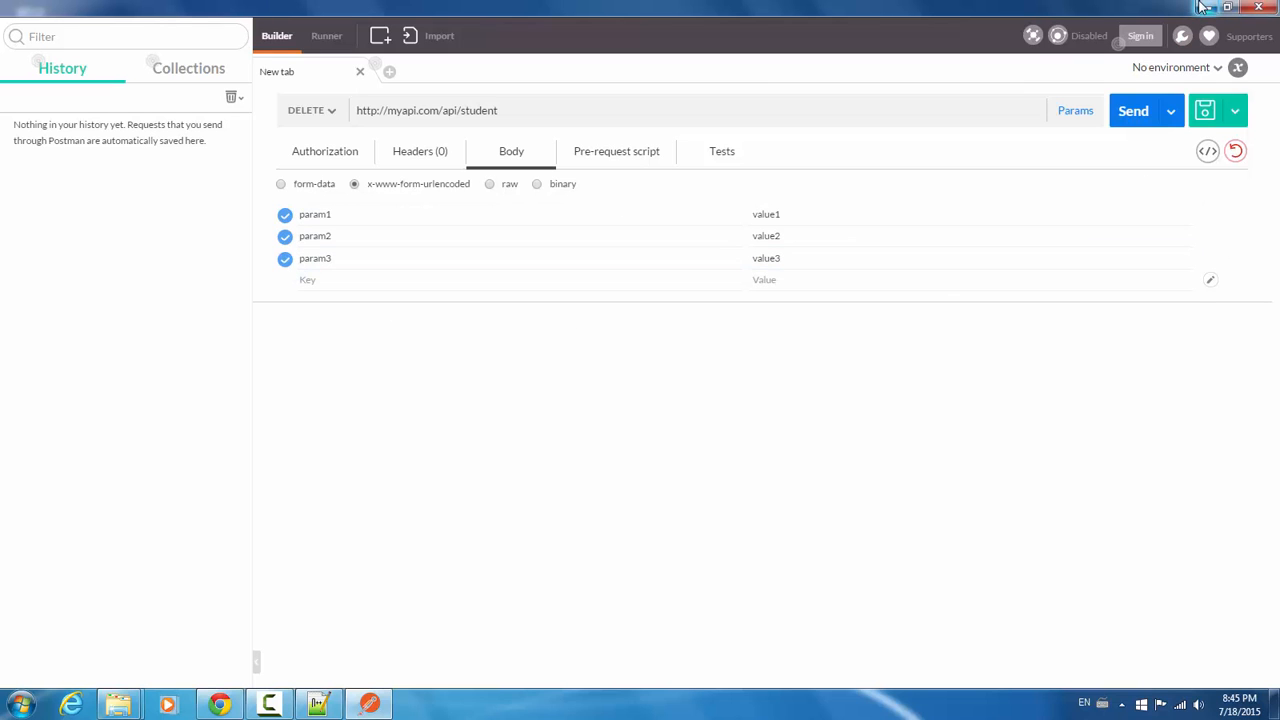
pyautogui.click(1212, 8)
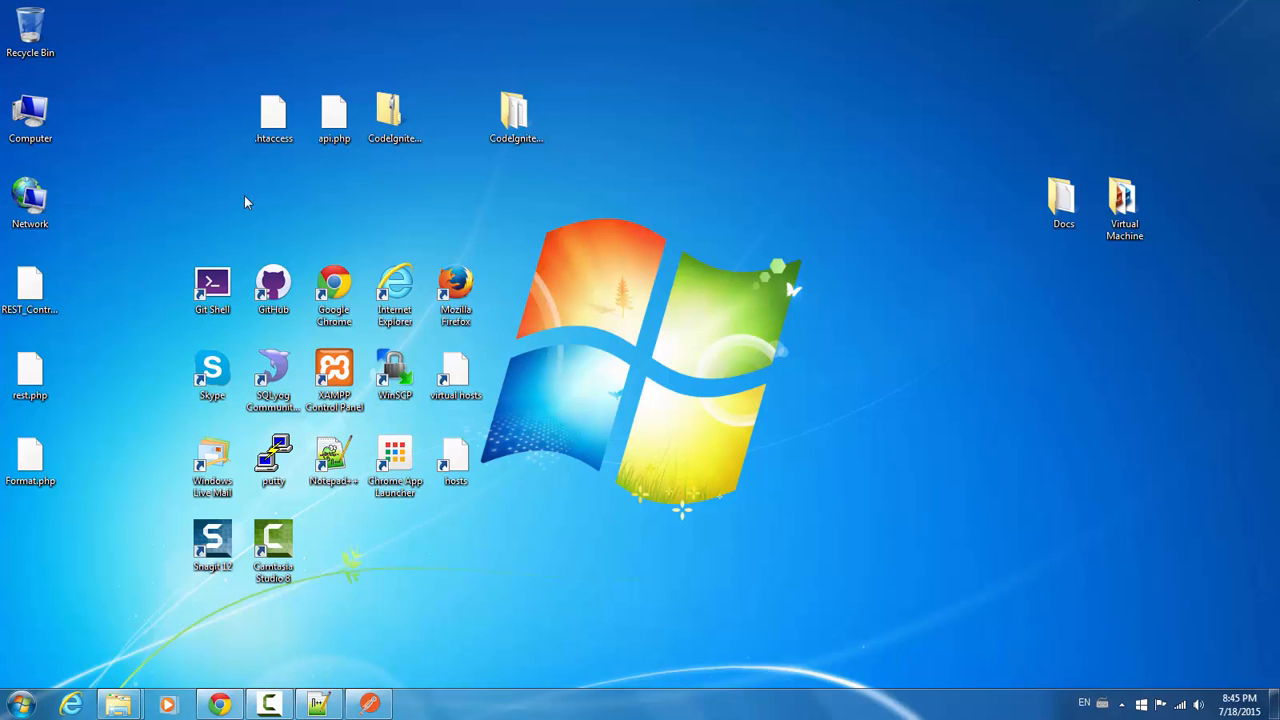
# Group REST_Controller.php, rest.php and Format.php on the desktop and browse to C:\var\demos\my_api.
pyautogui.click(334, 116)
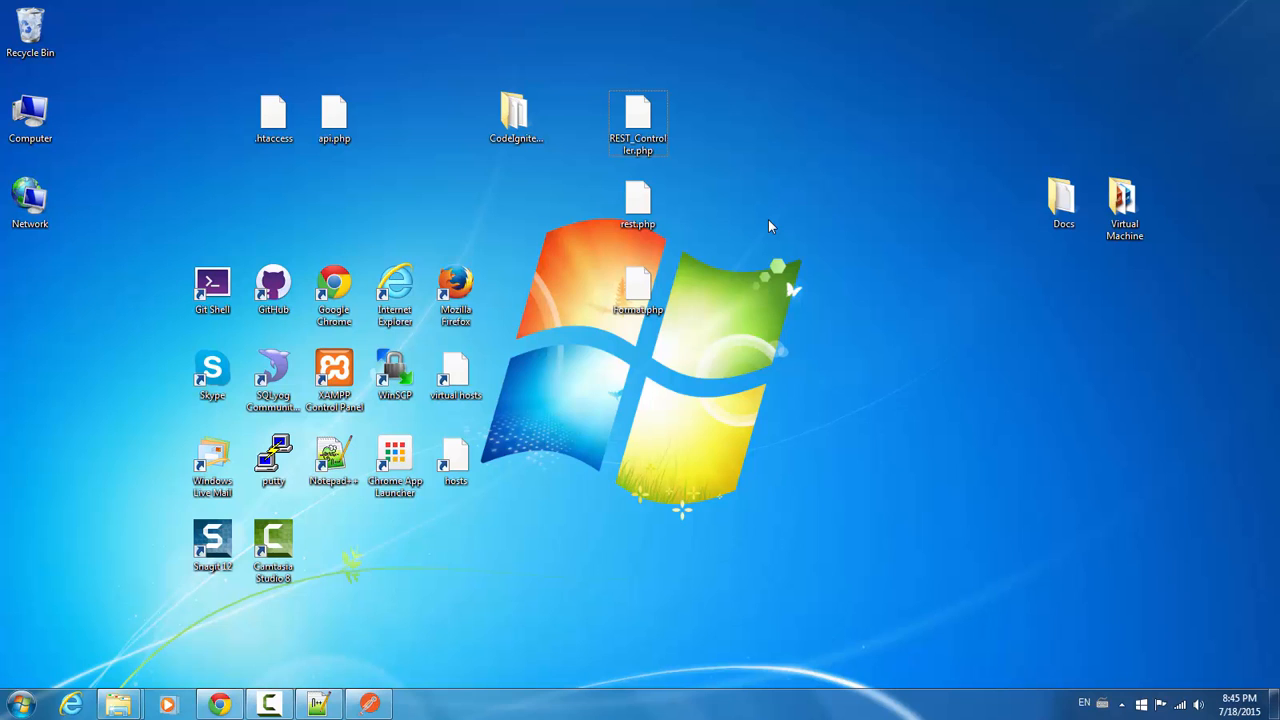
pyautogui.moveTo(770, 212)
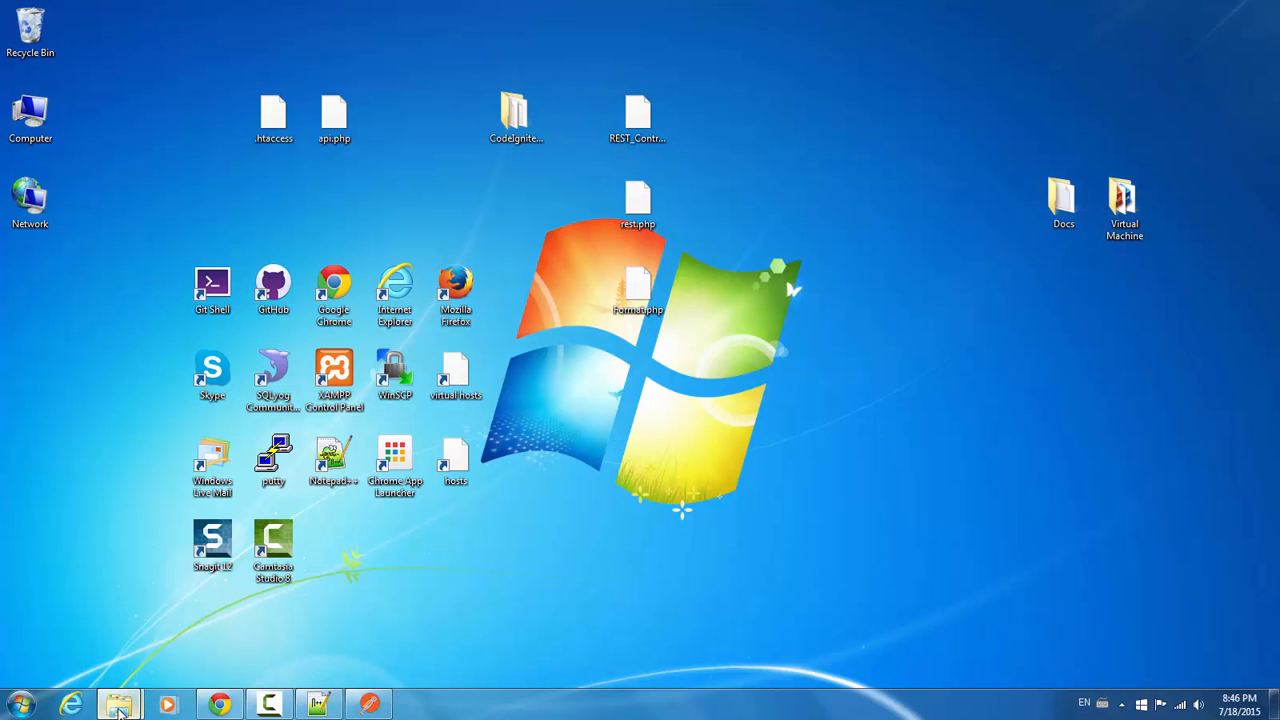
pyautogui.click(118, 704)
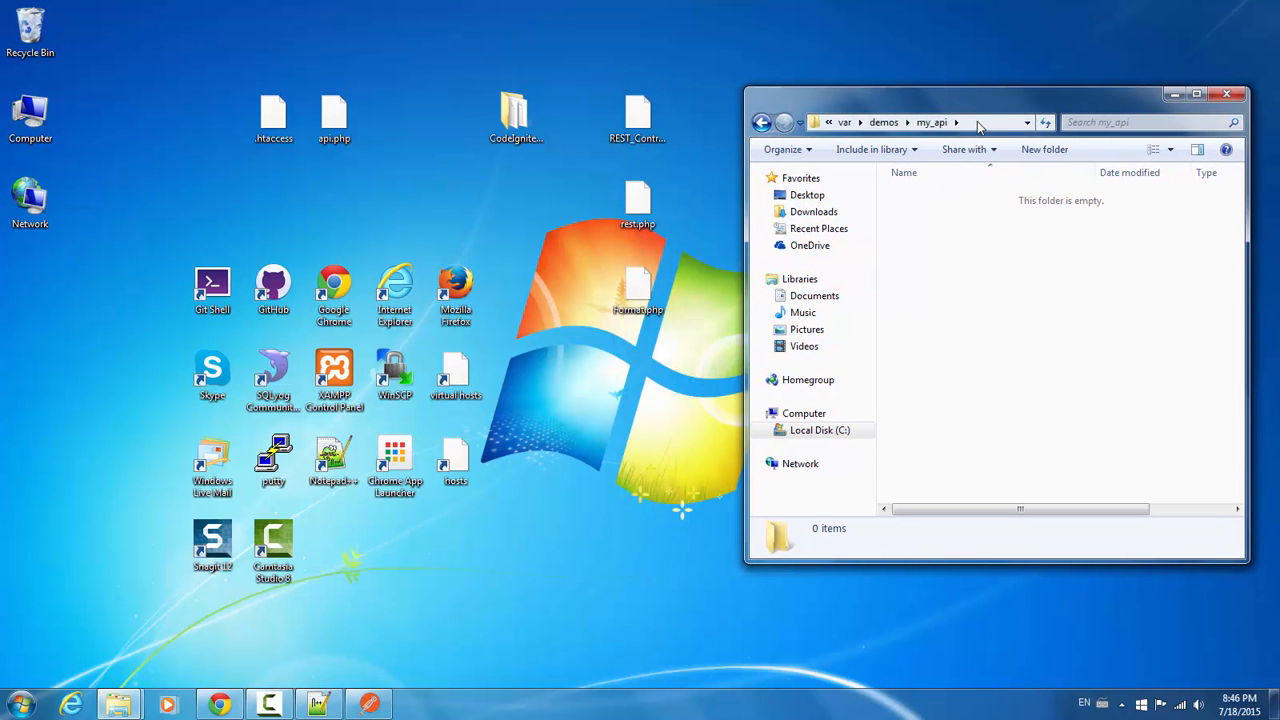
# Move every CodeIgniter-3.0.0 file into my_api and enter its application folder.
pyautogui.click(920, 122)
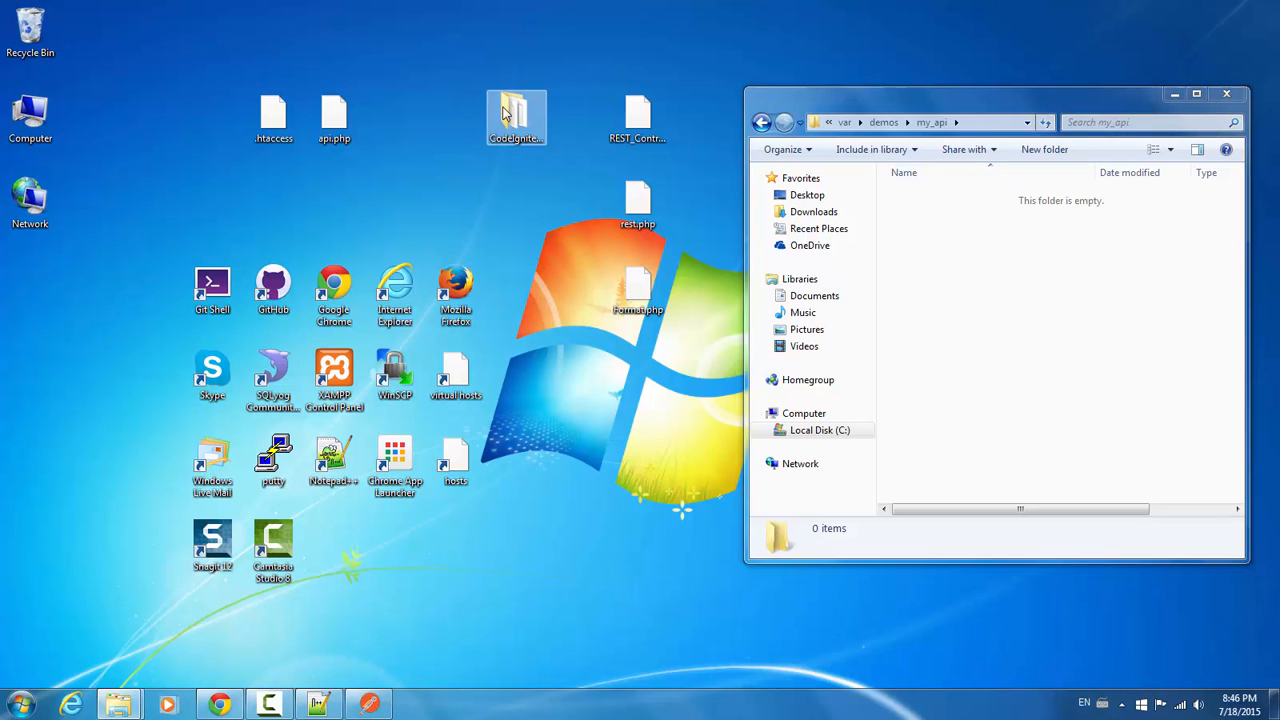
pyautogui.doubleClick(516, 116)
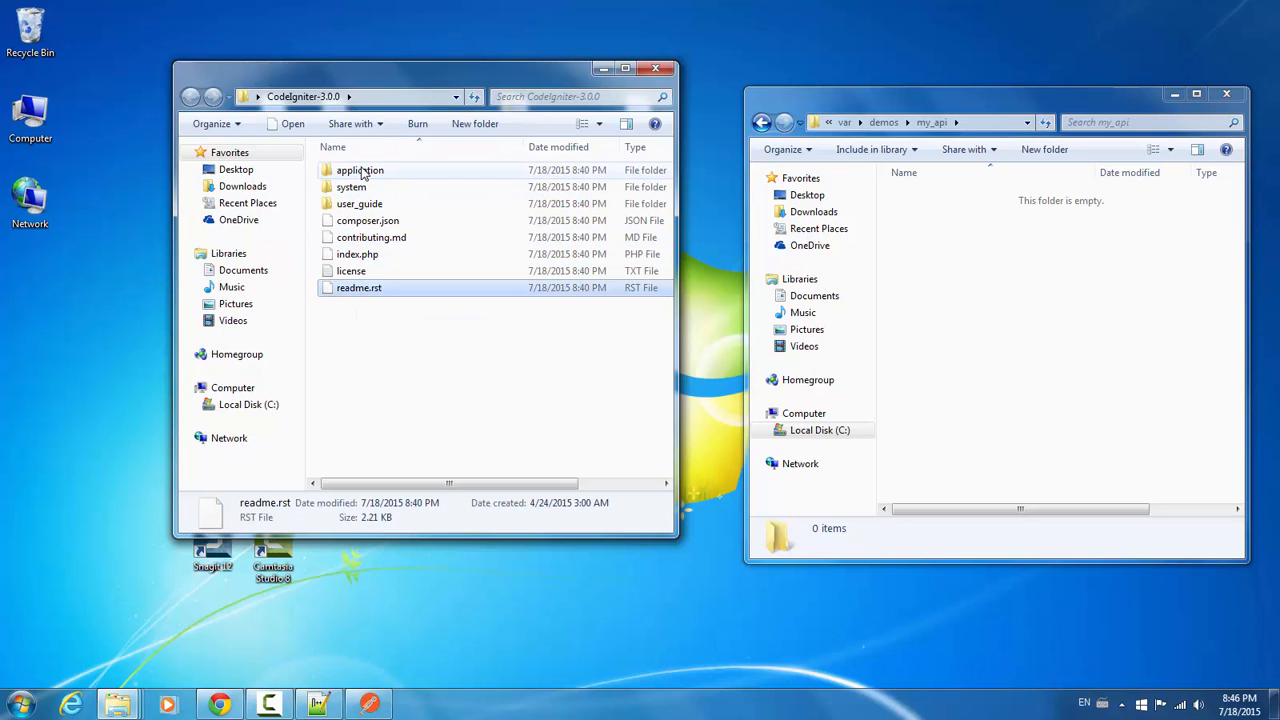
pyautogui.press('ctrl+a')
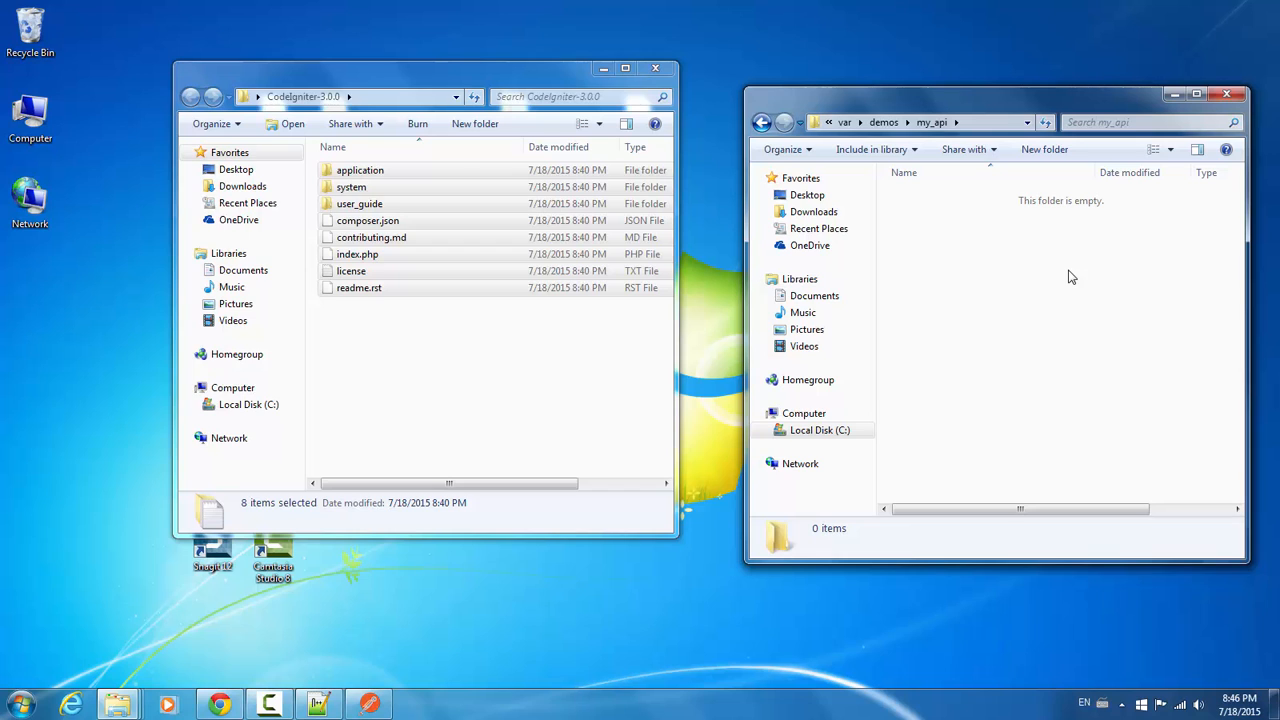
pyautogui.moveTo(1052, 292)
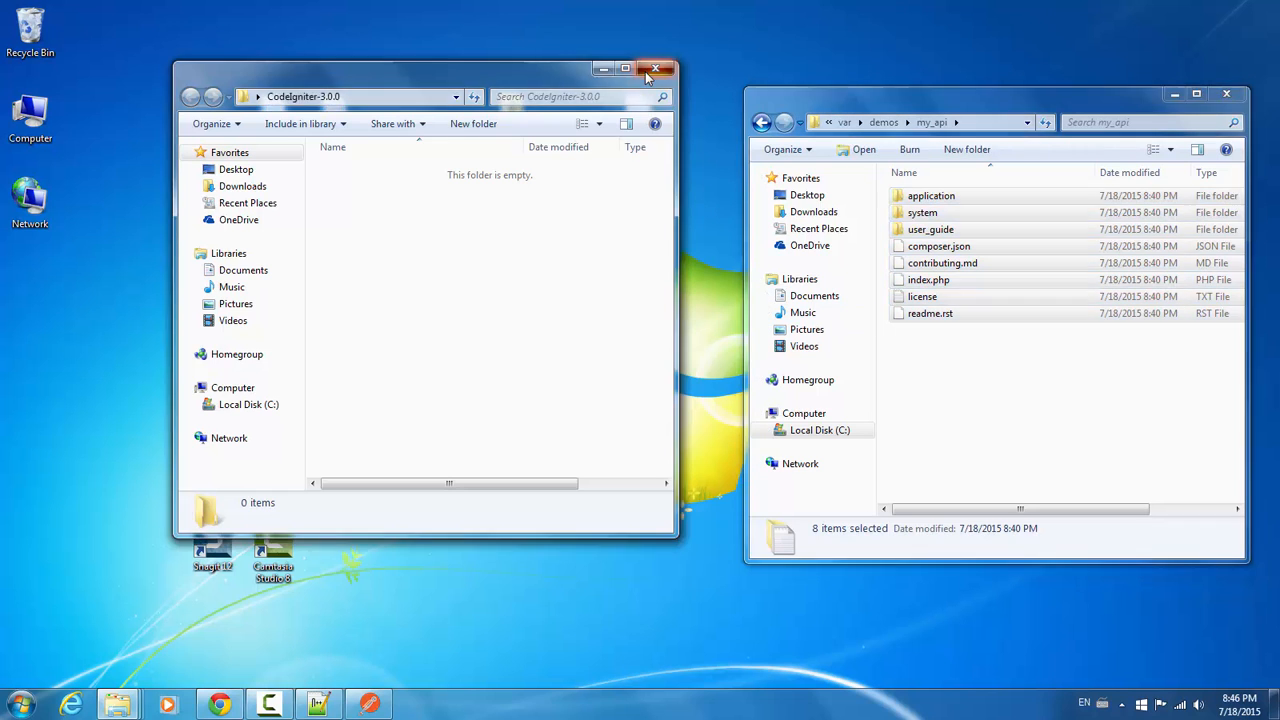
pyautogui.click(656, 68)
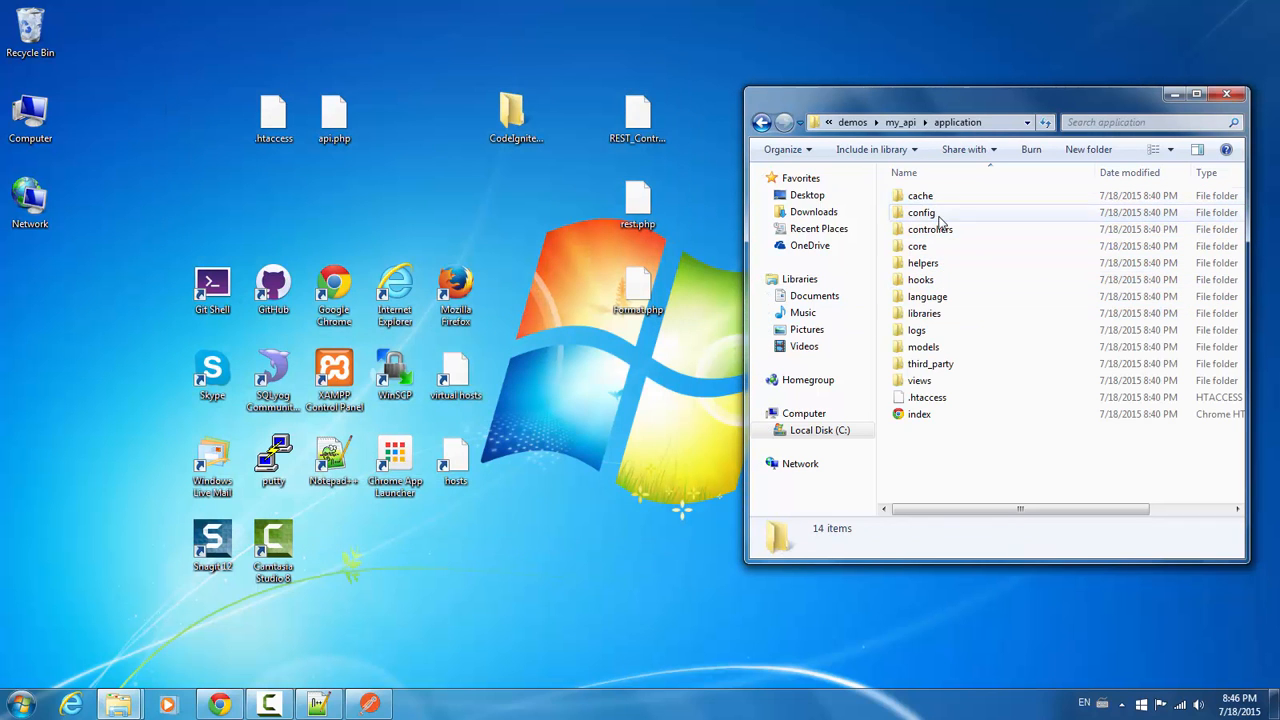
# Put REST_Controller.php and Format.php in libraries and rest.php in config.
pyautogui.doubleClick(924, 312)
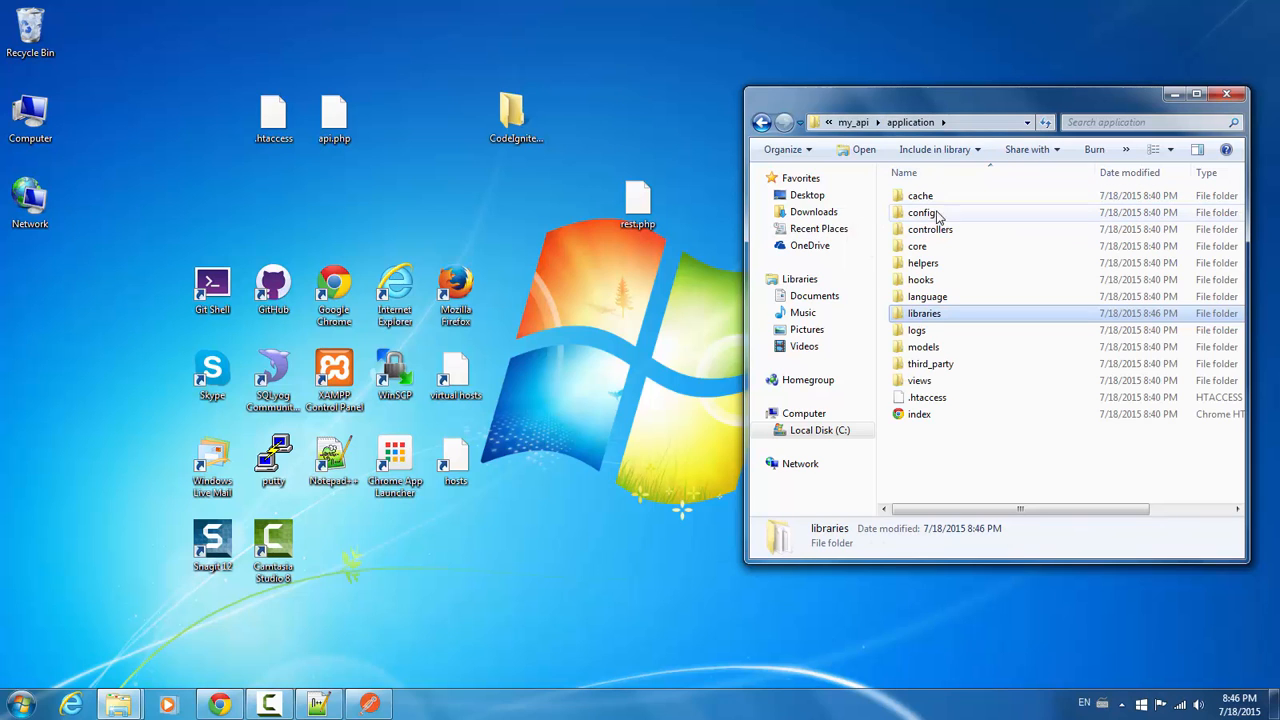
pyautogui.doubleClick(920, 212)
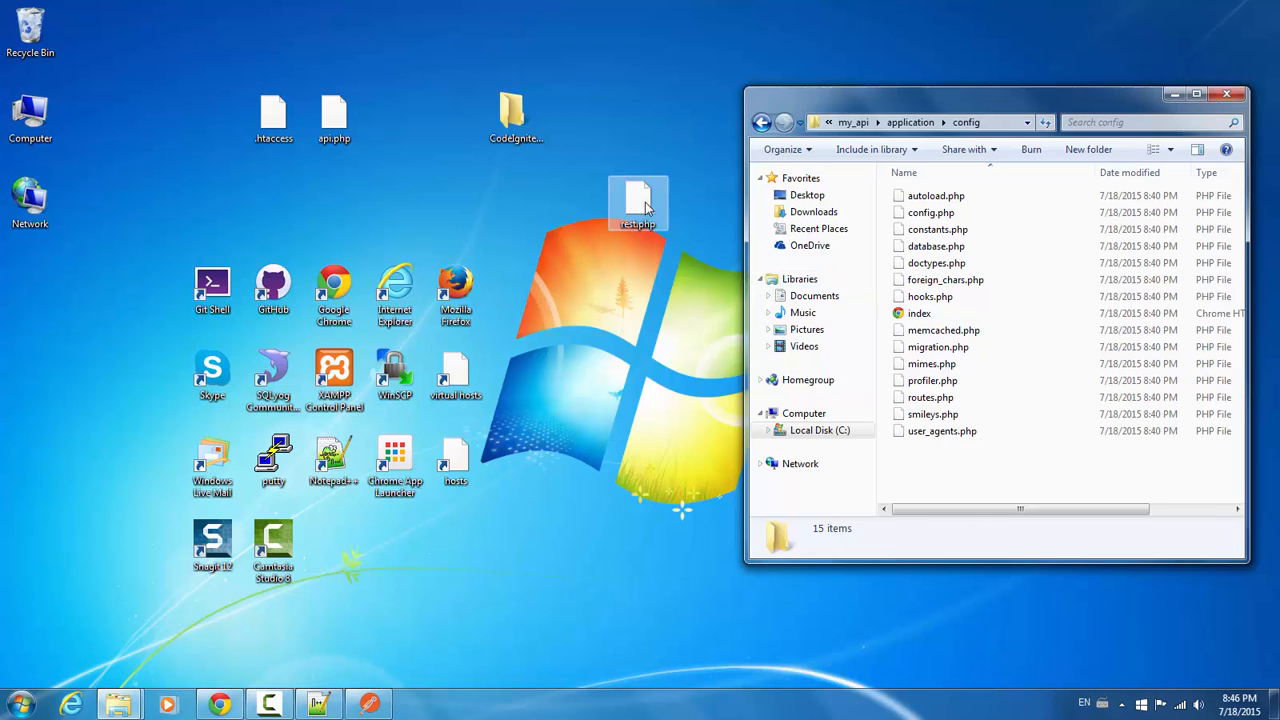
pyautogui.moveTo(638, 204); pyautogui.dragTo(958, 480)
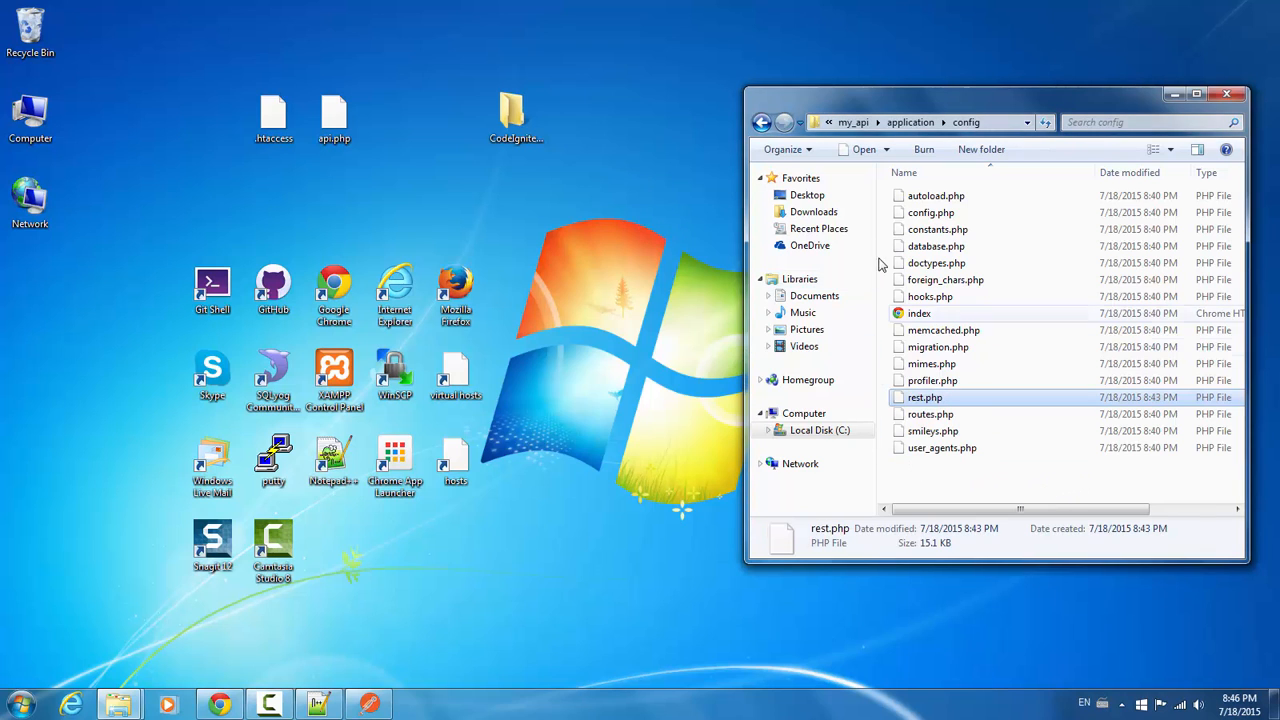
# Put api.php in controllers and replace application's .htaccess with the desktop copy.
pyautogui.click(910, 122)
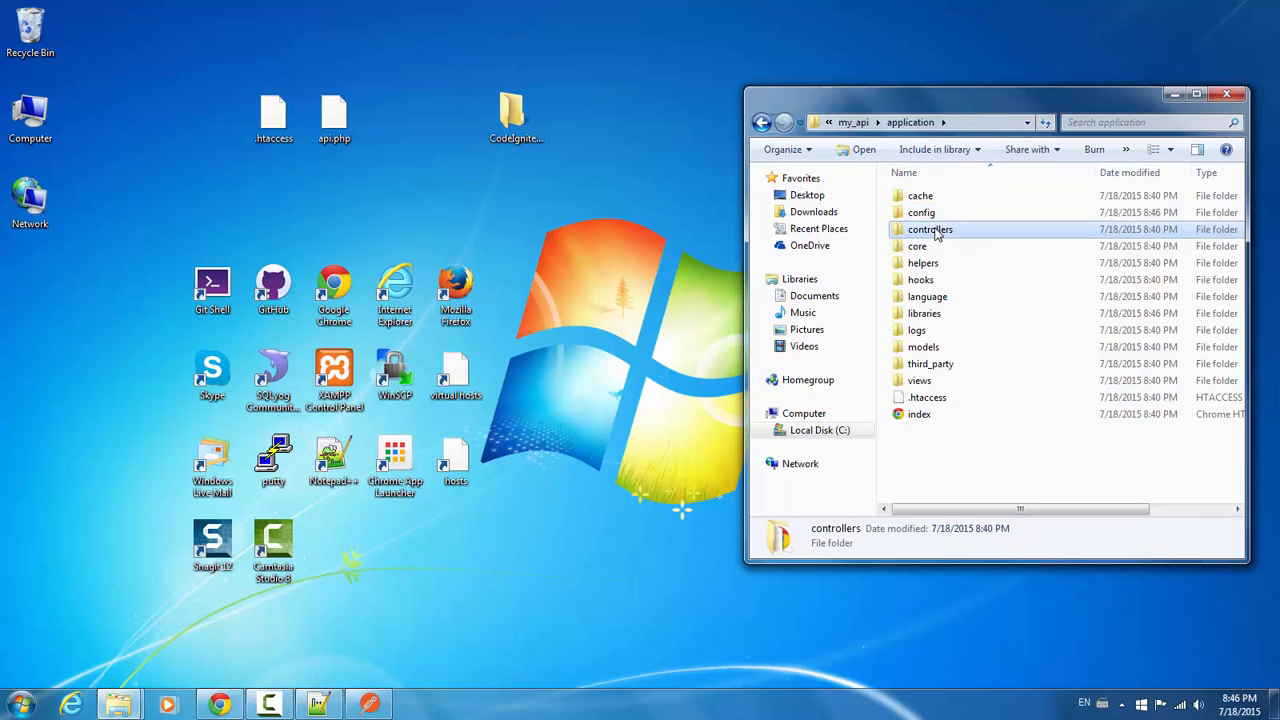
pyautogui.doubleClick(930, 228)
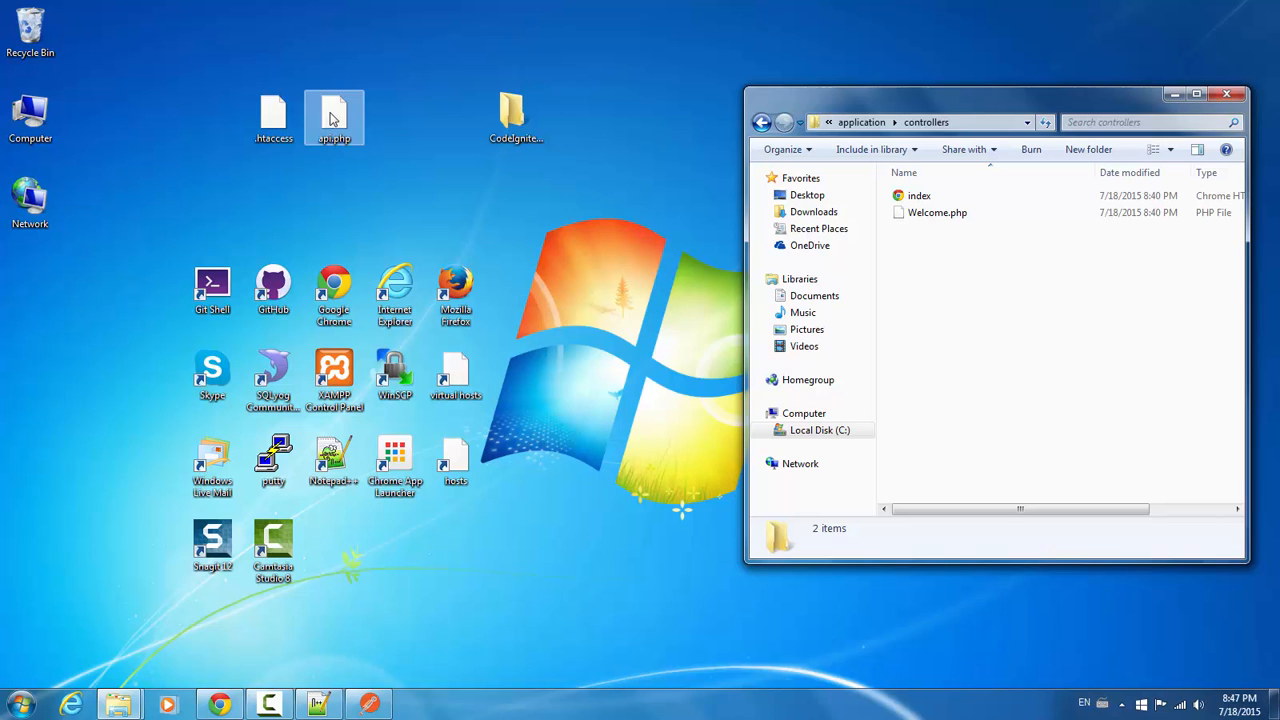
pyautogui.moveTo(334, 116); pyautogui.dragTo(1040, 350)
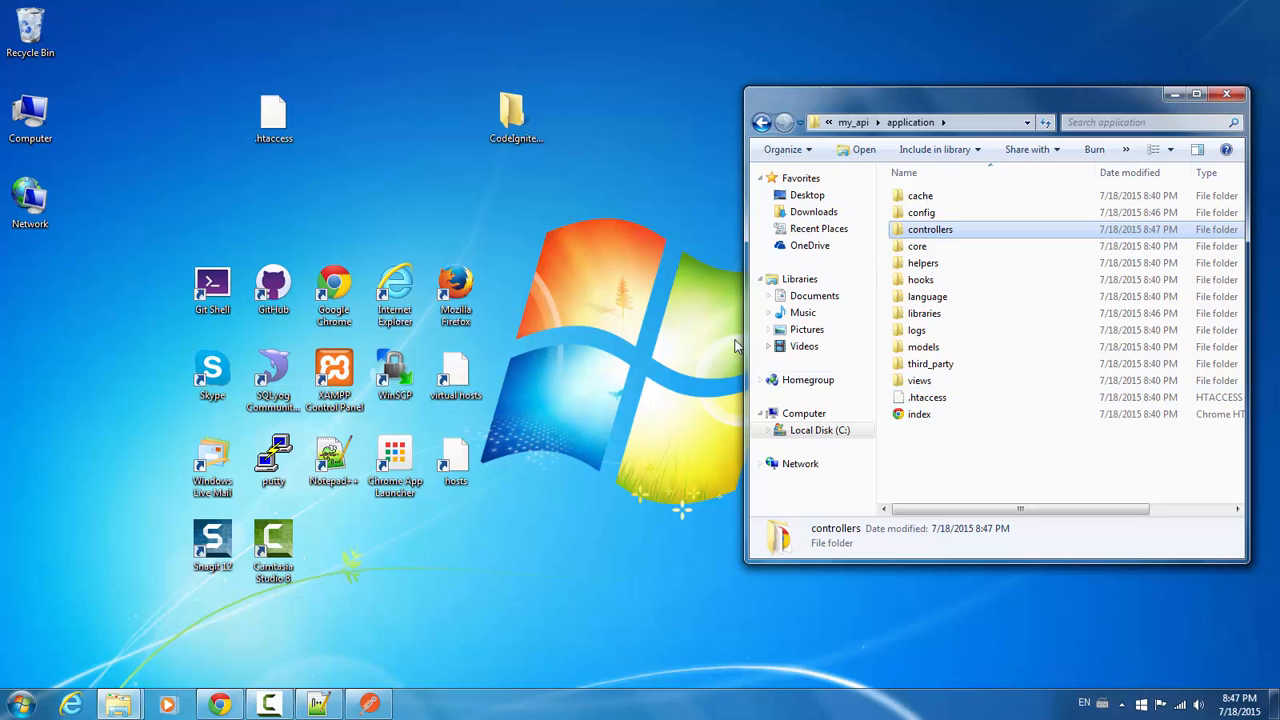
pyautogui.moveTo(472, 204)
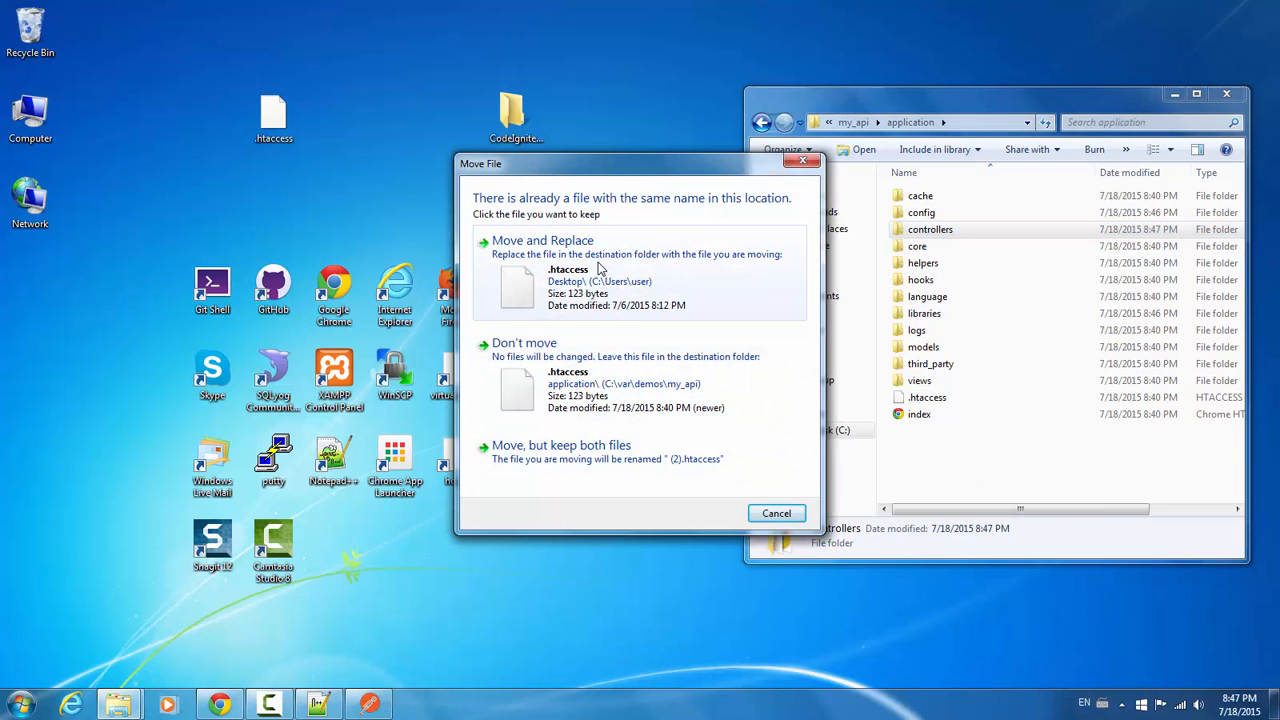
pyautogui.click(544, 240)
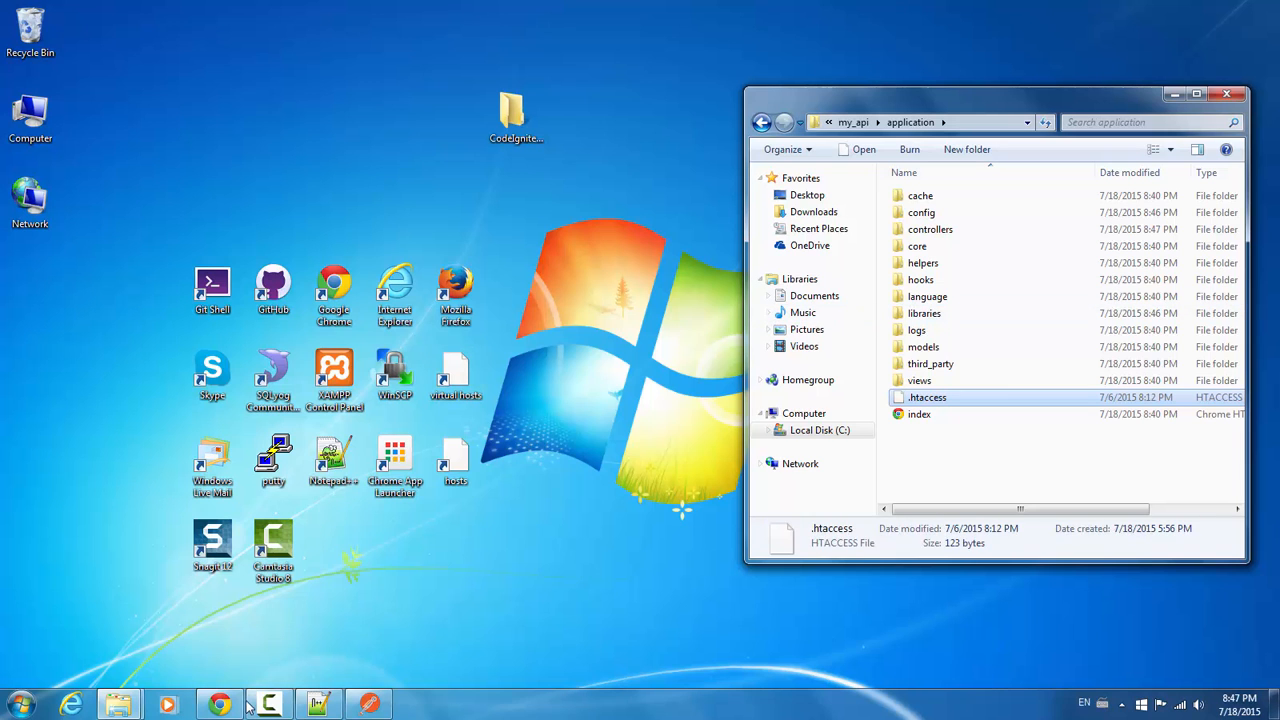
# Switch to Chrome and enter myapi.com in a new tab's address bar.
pyautogui.click(220, 704)
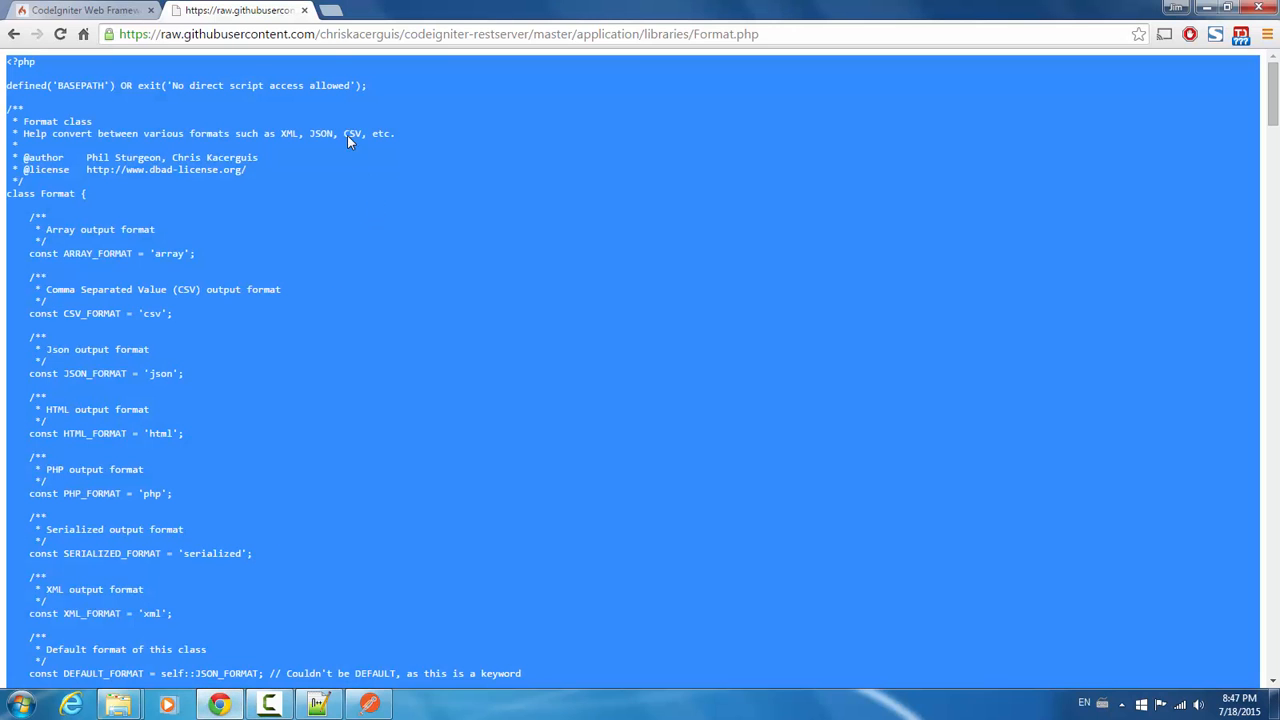
pyautogui.click(330, 10)
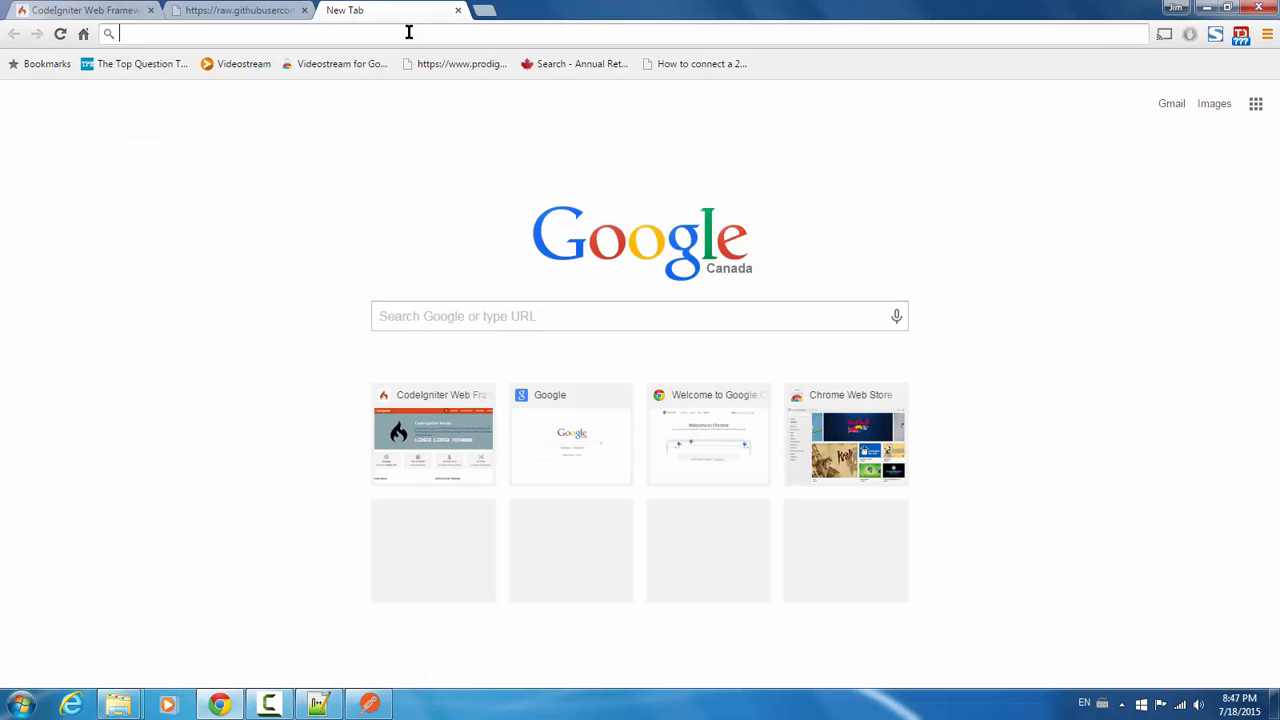
pyautogui.write('myapi.com')
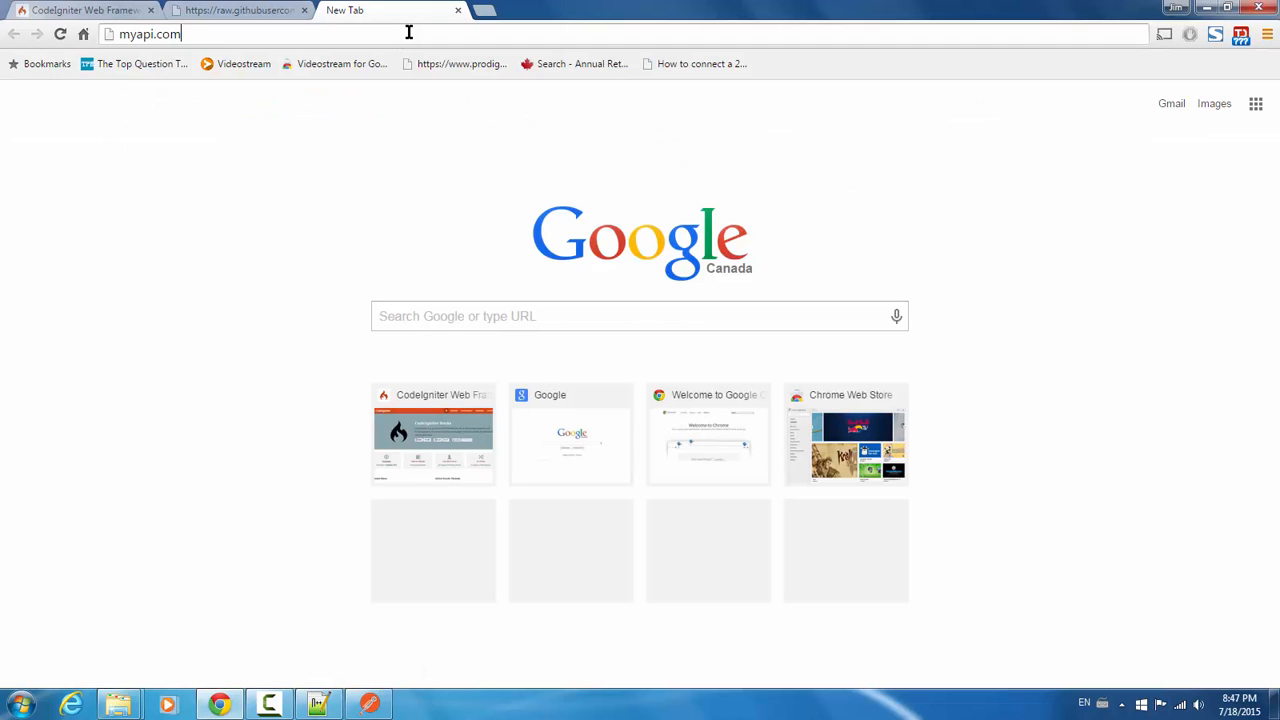